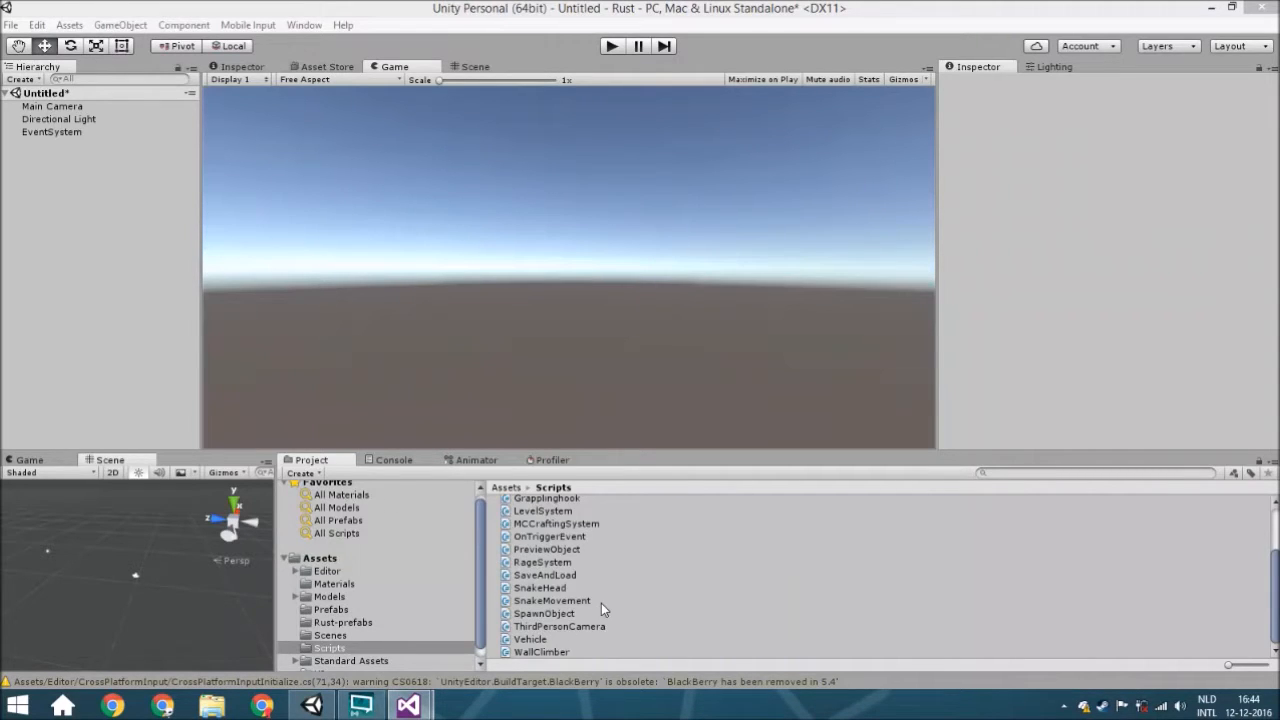
- Create a new C# script in the Scripts folder named UIFollowMouse
click(552, 600)
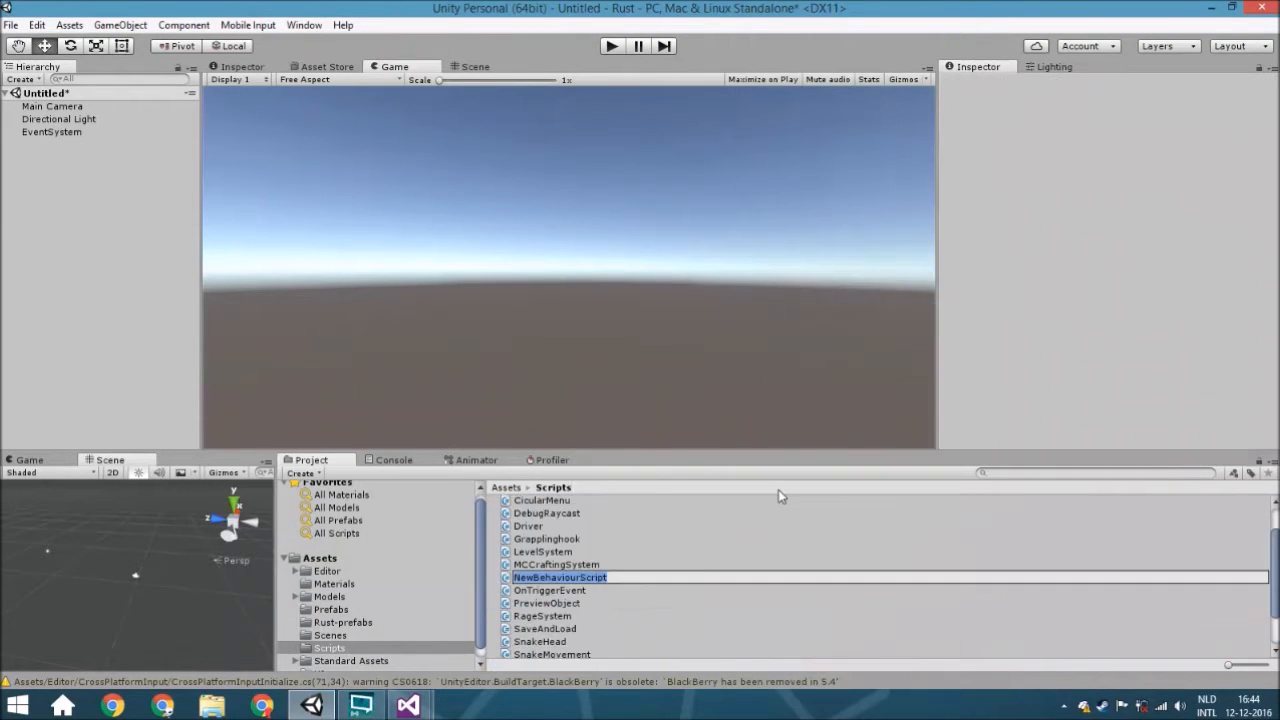
text(UIFol)
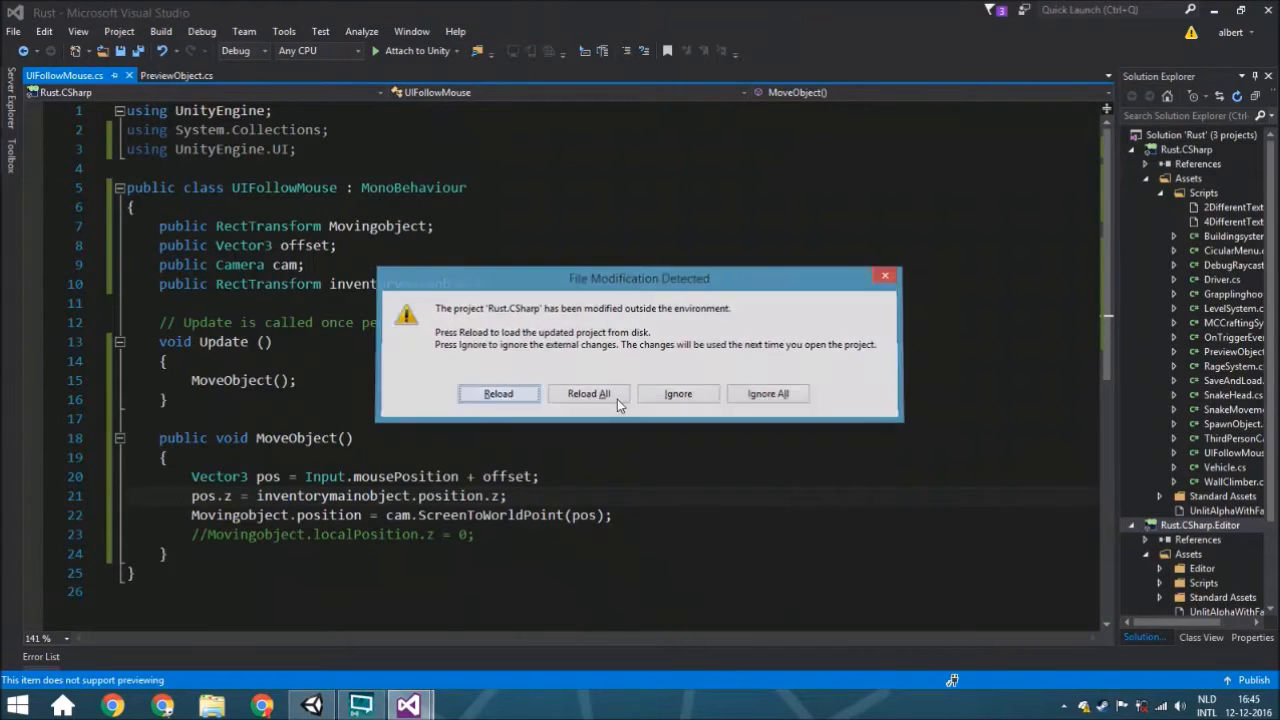
- Reload the changed project and add 'using UnityEngine.UI;' below the existing imports
click(498, 393)
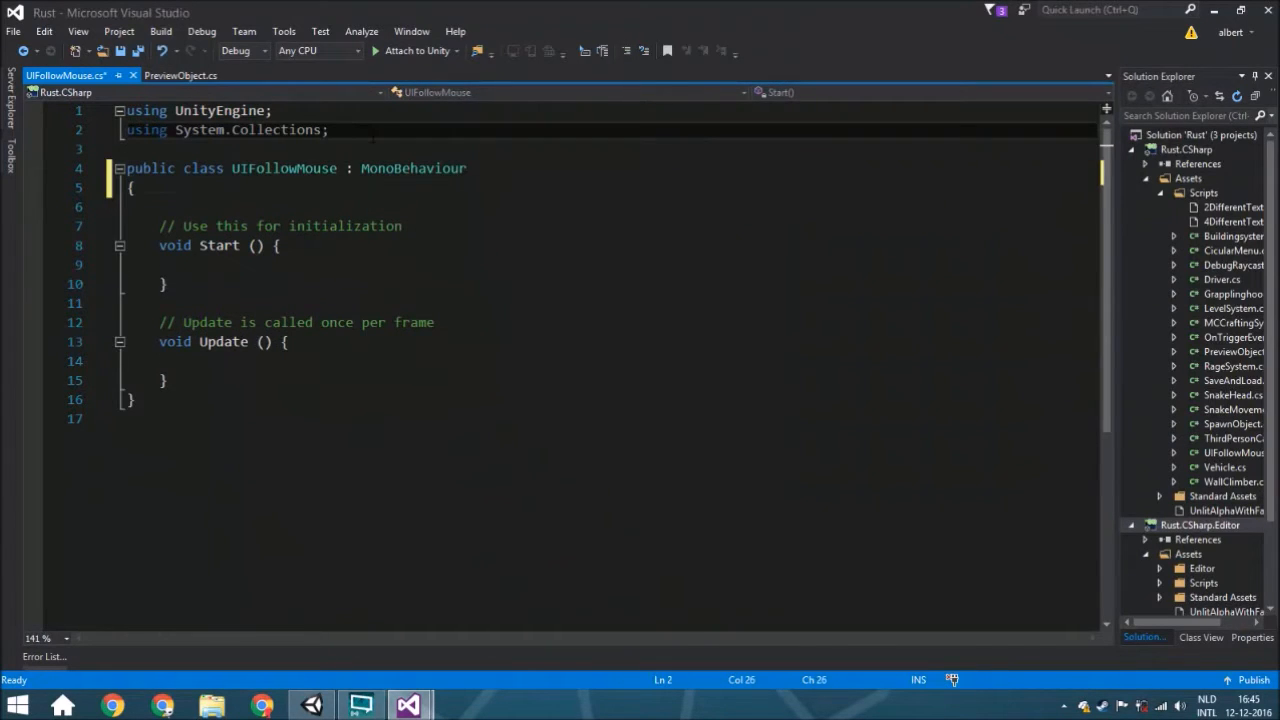
key(Enter)
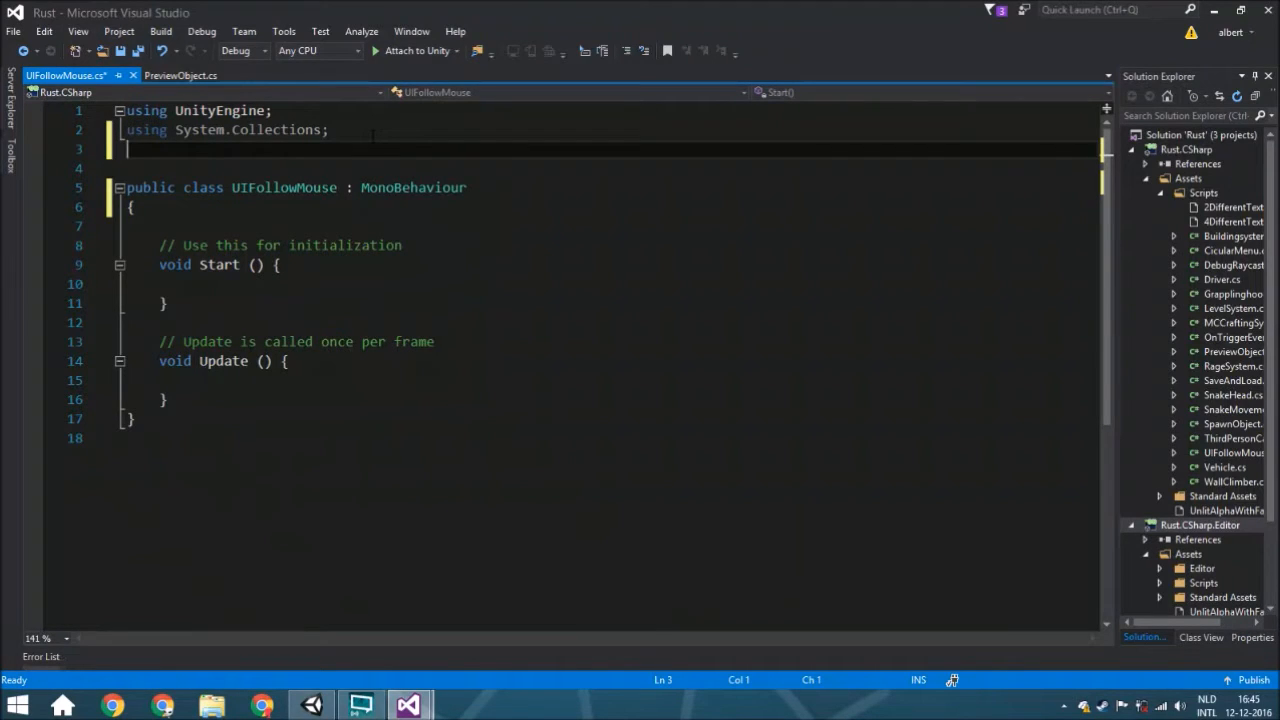
text(u)
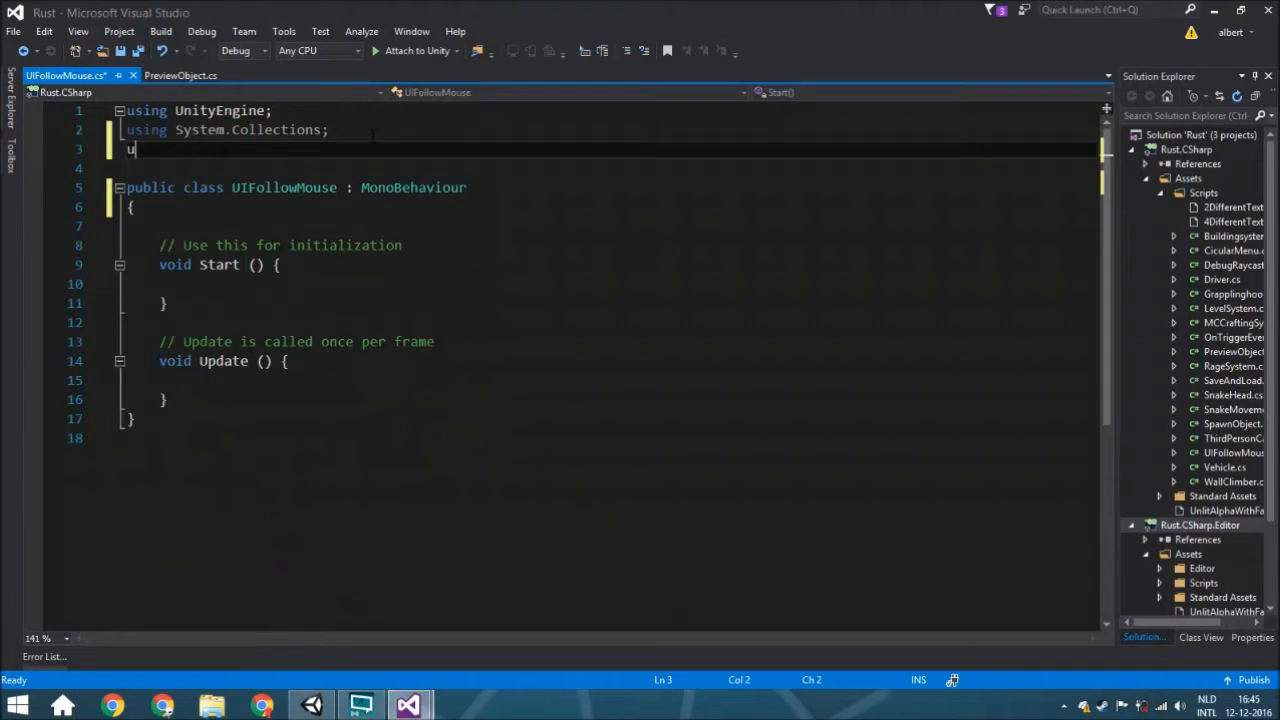
text(sing)
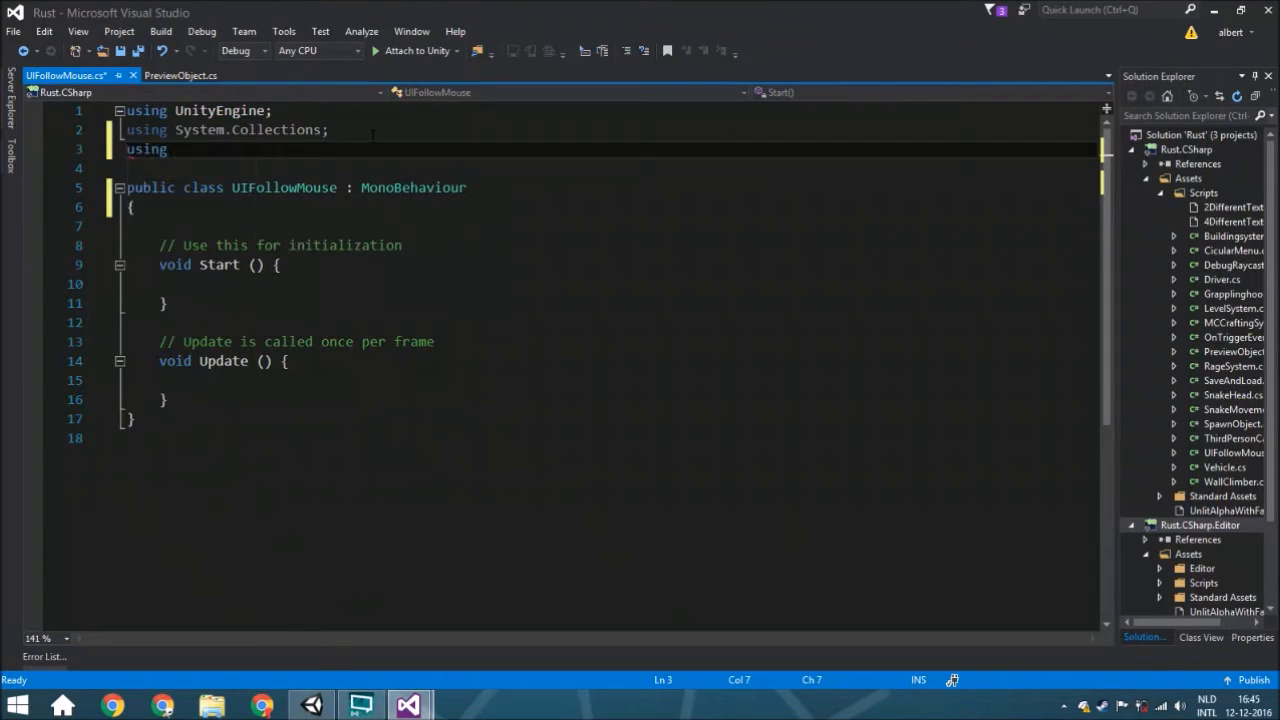
text(u)
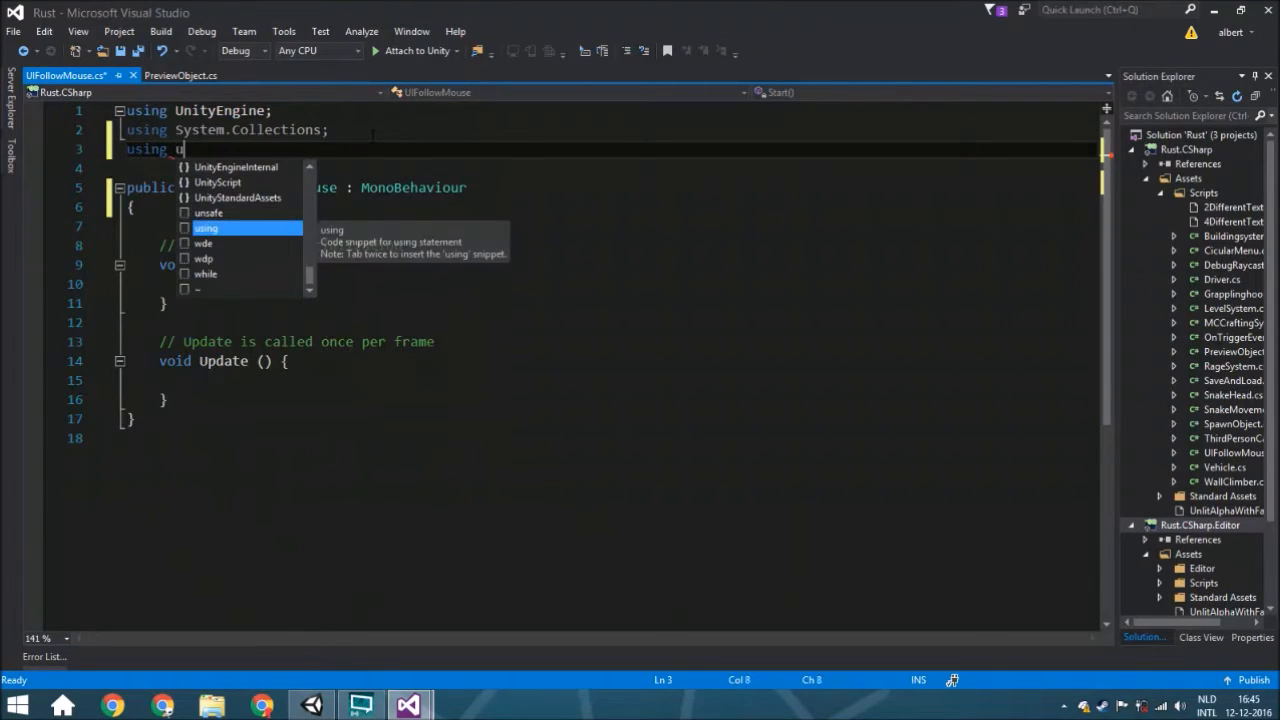
text(UnityEngine.i)
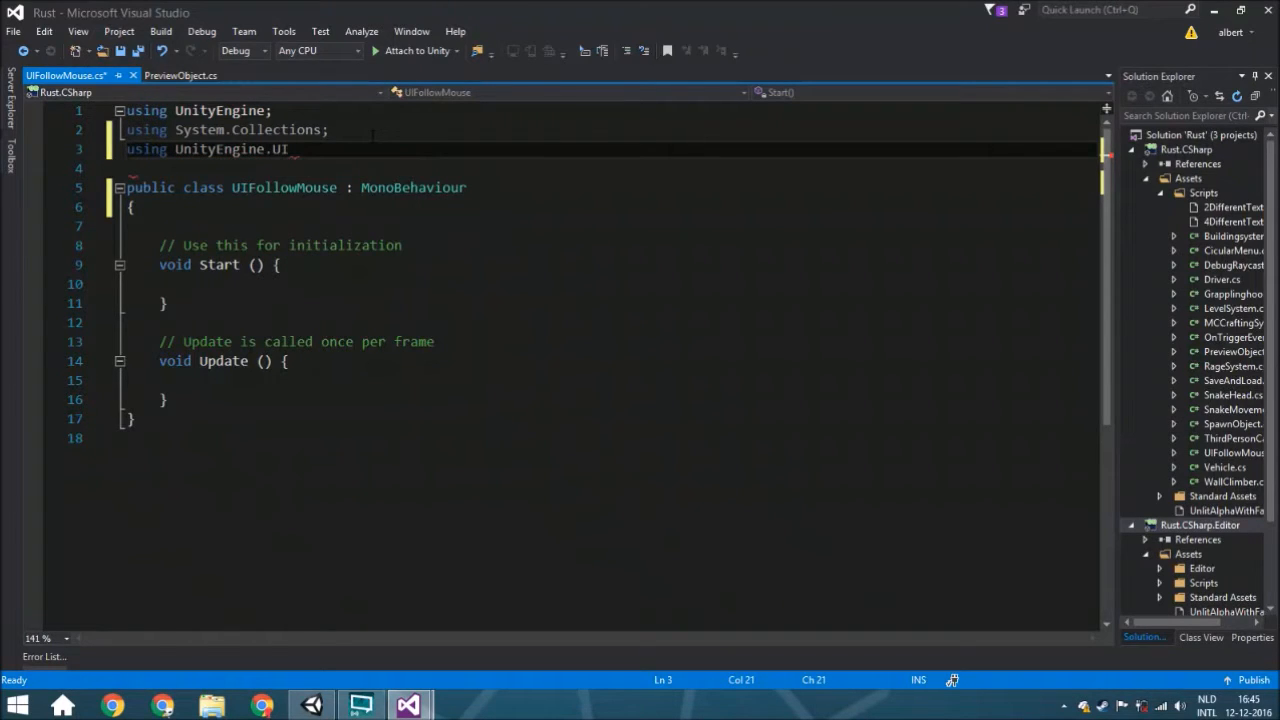
text(;)
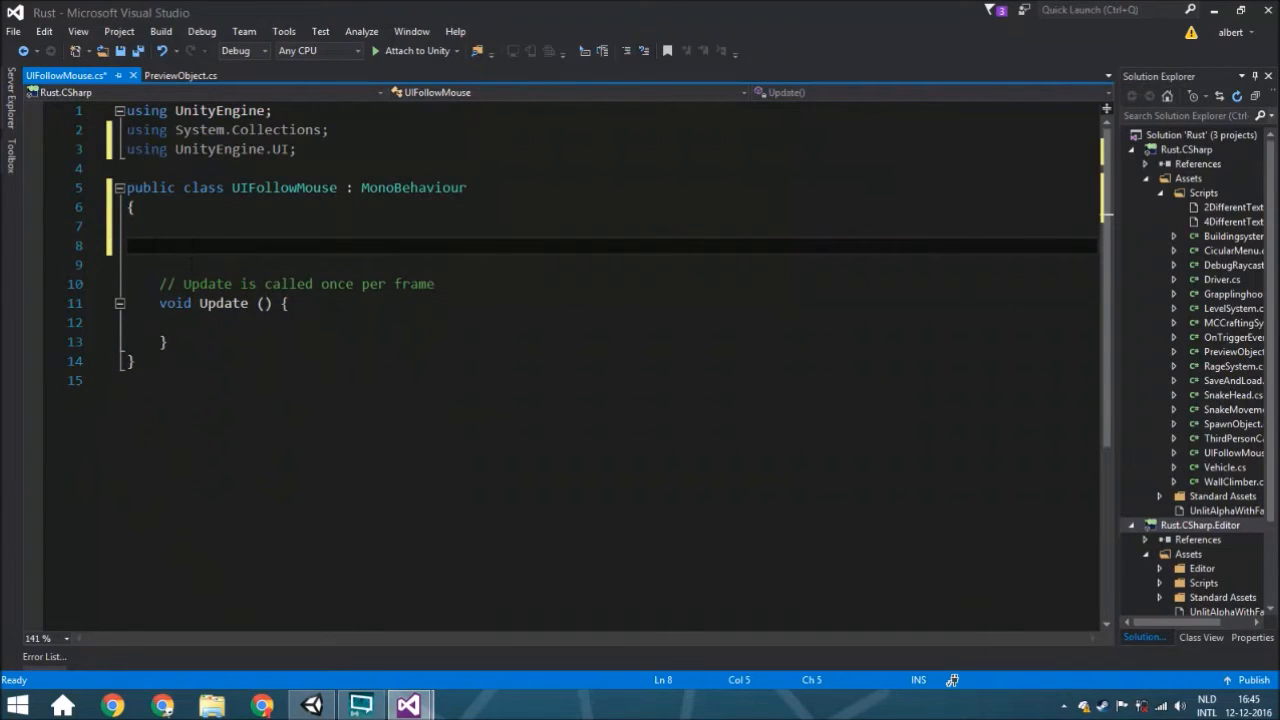
- Declare public RectTransform MovingObject and public Vector3 offset fields
text(public rectTransform)
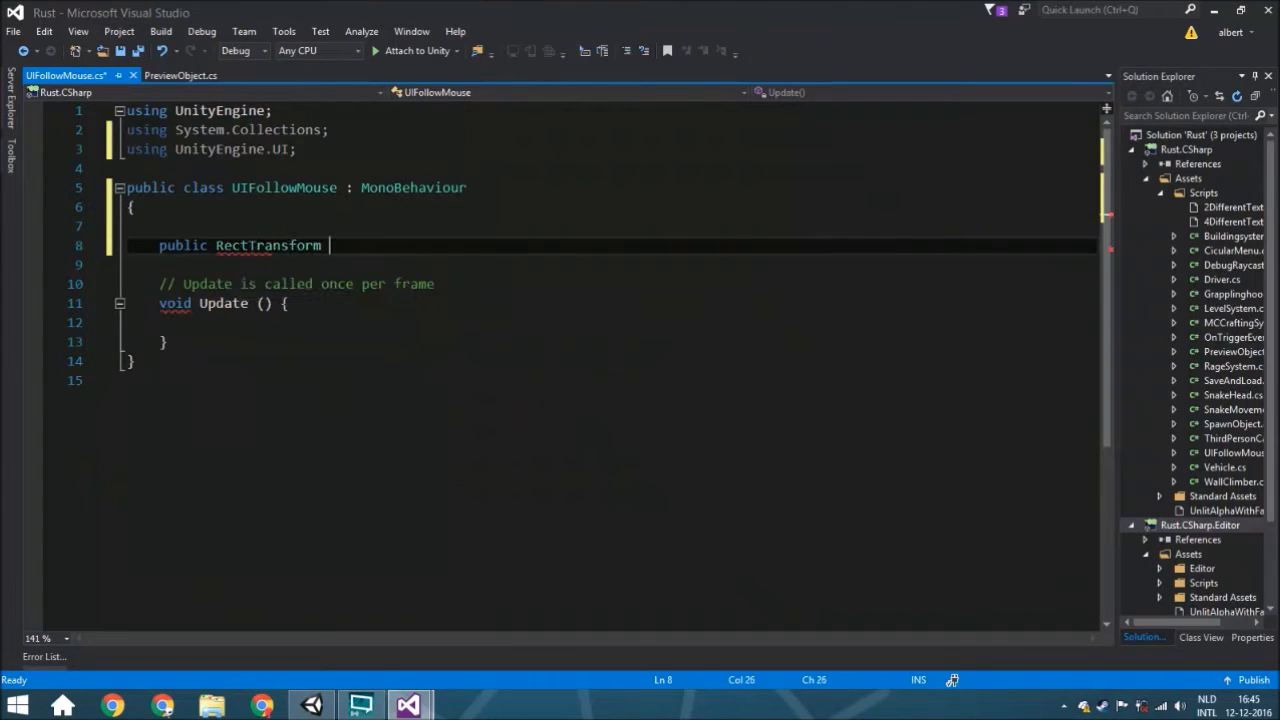
text(MovingObject;)
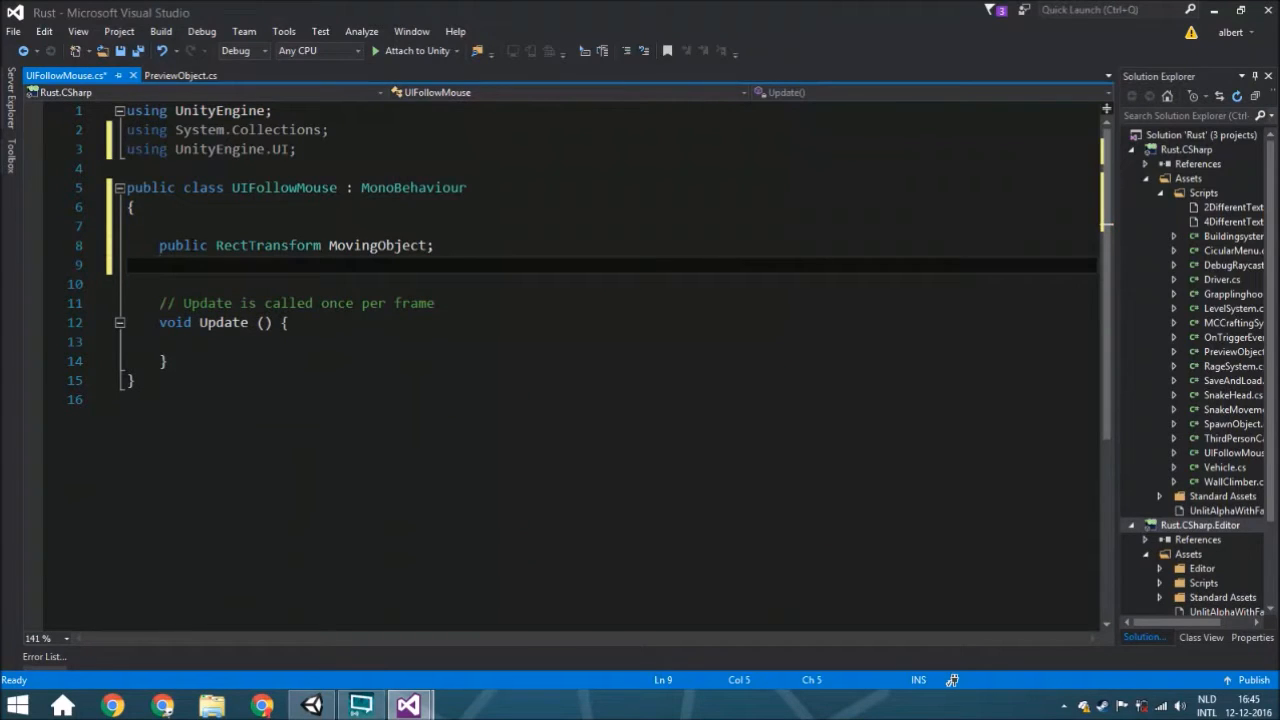
text(public Vector3)
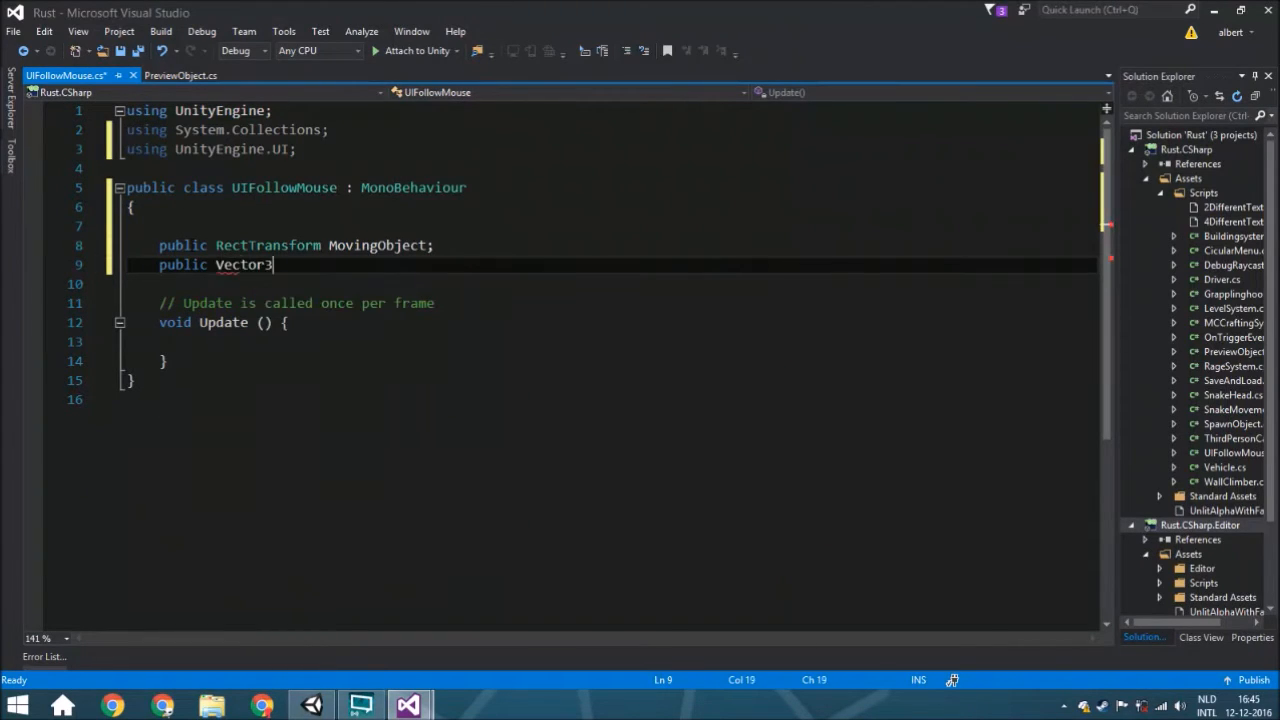
text(offsetl)
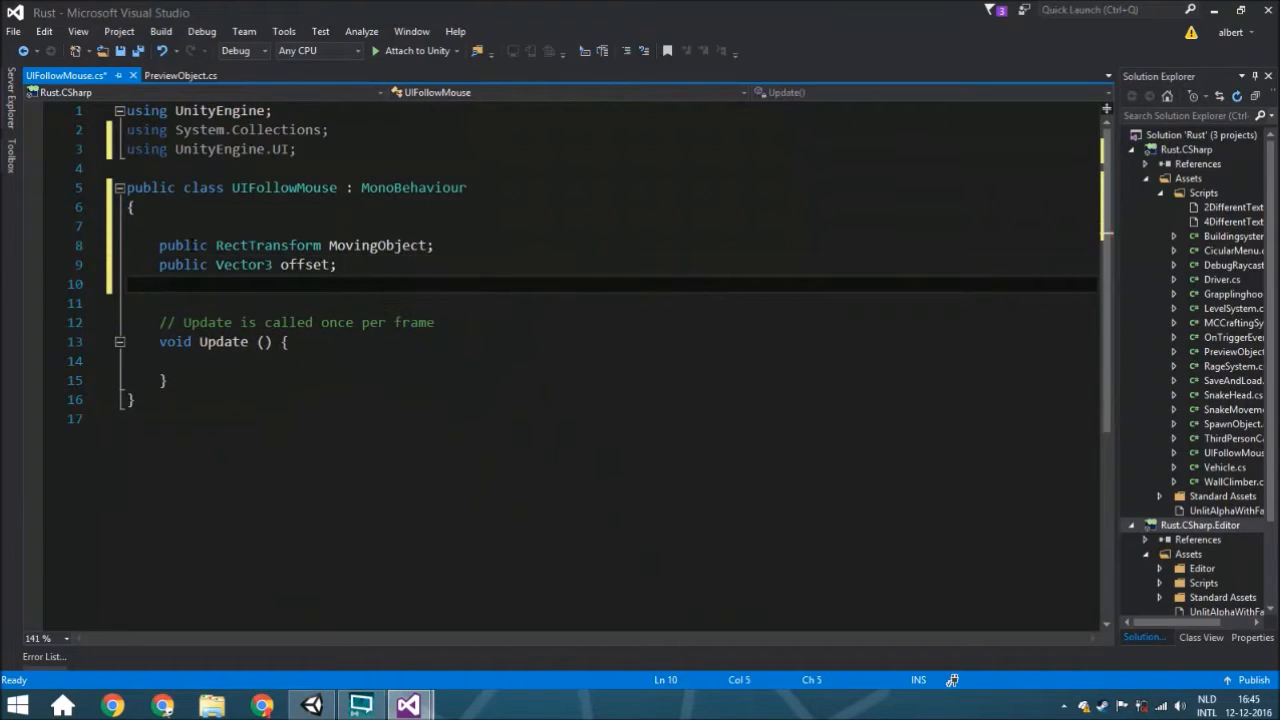
- Add public RectTransform BasisObject and public Camera cam fields
text(p)
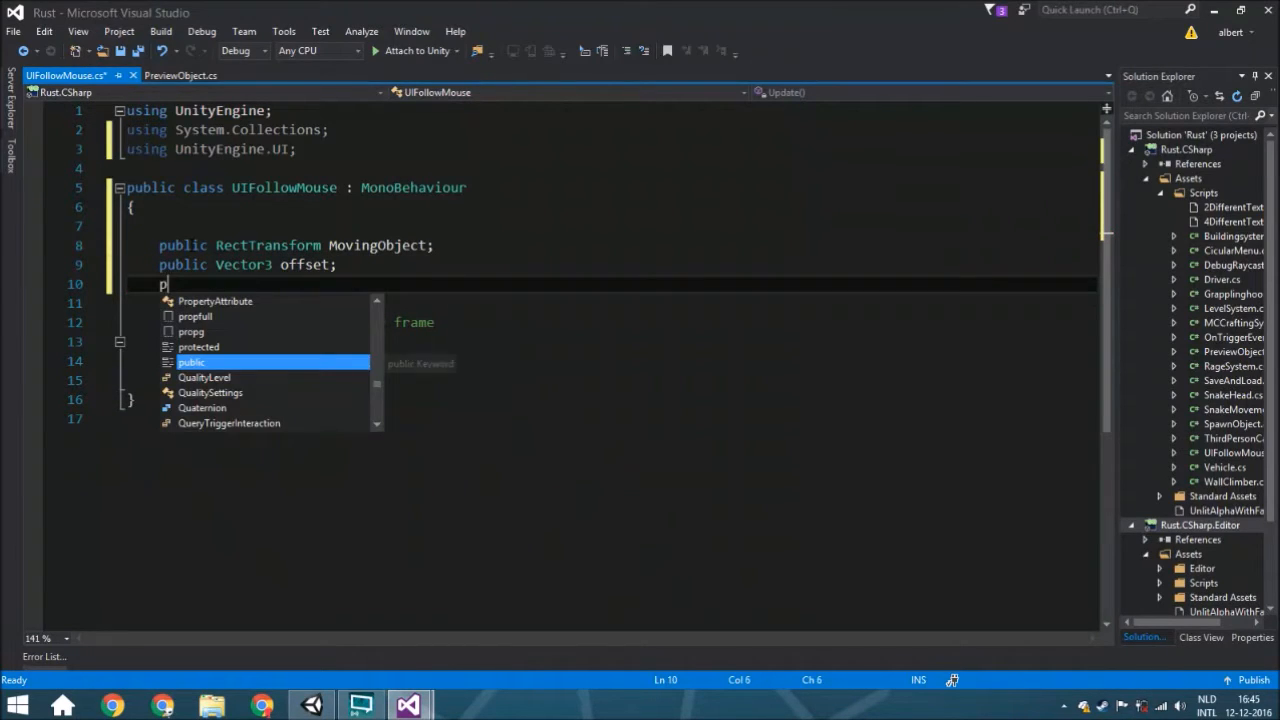
text(ec)
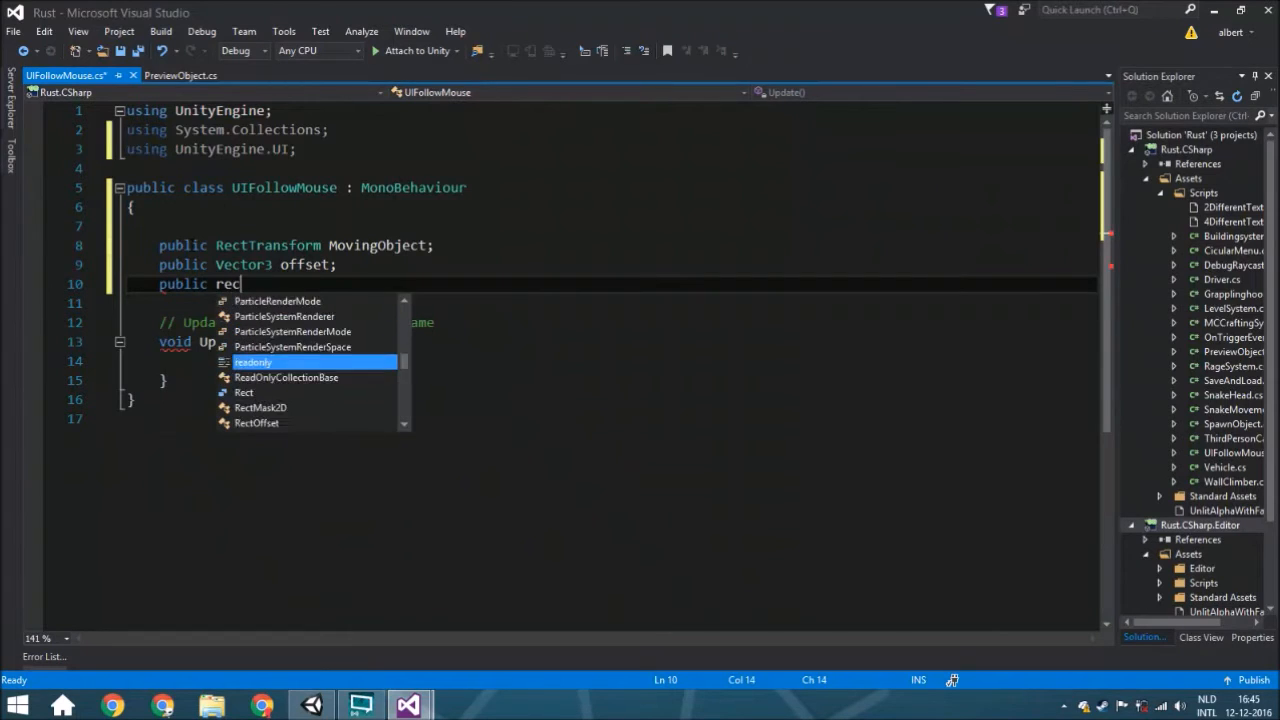
text(RectTransform)
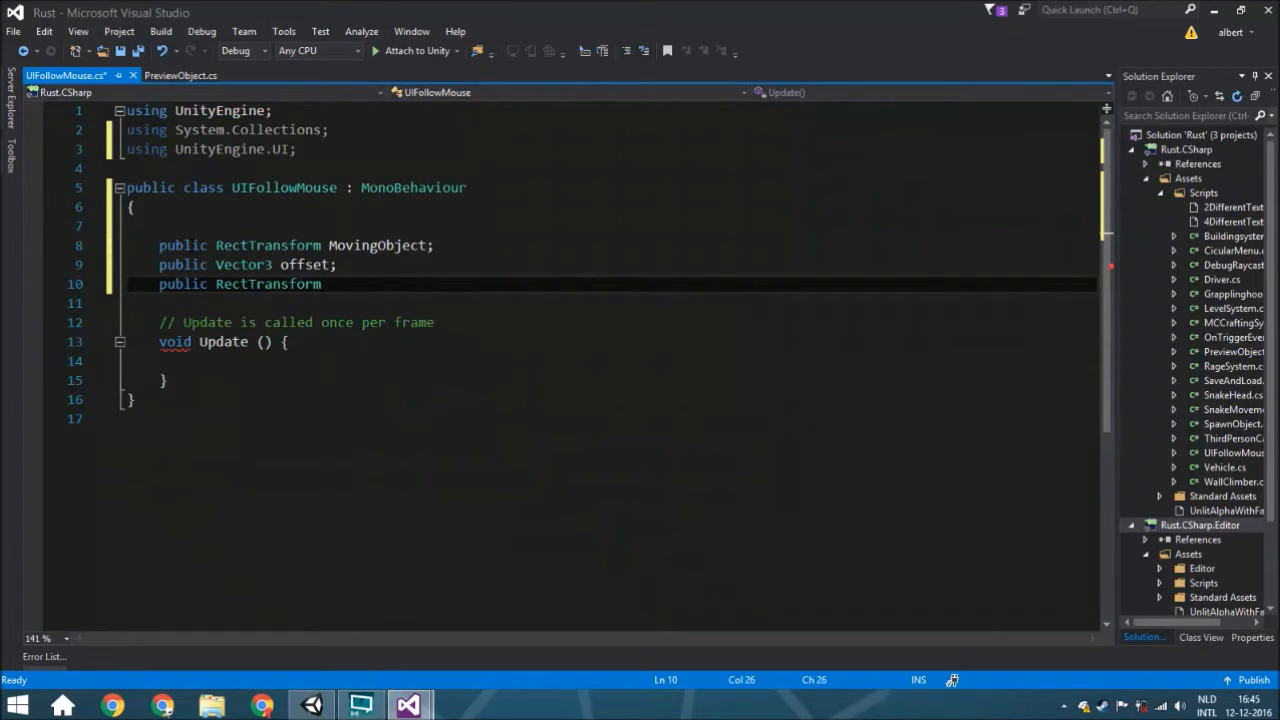
text(BasisO)
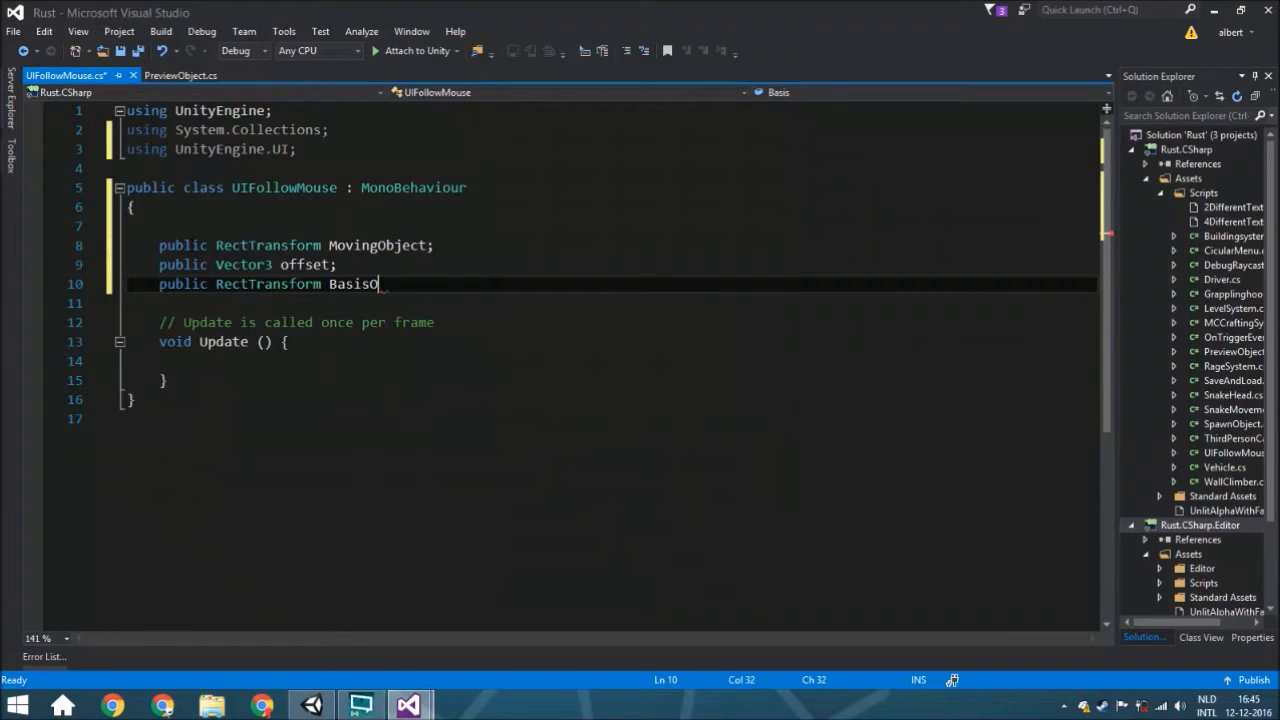
text(bject;)
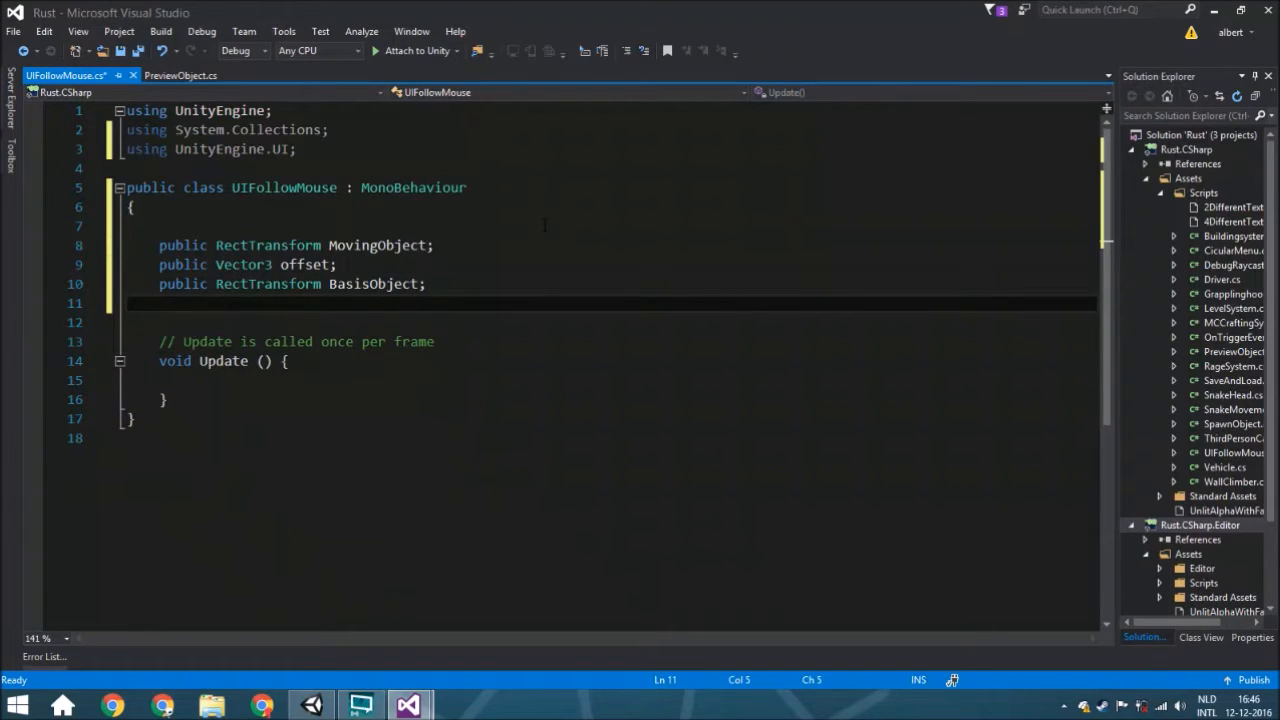
text(public)
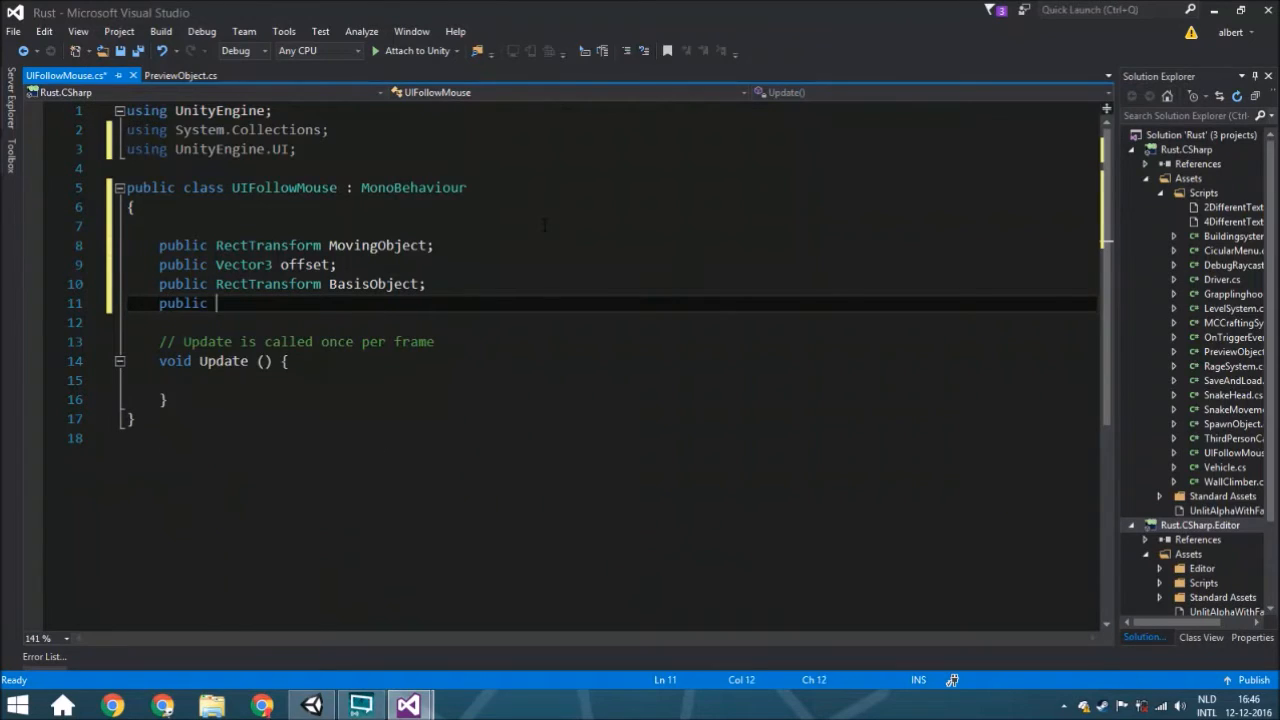
text(Camera cam;)
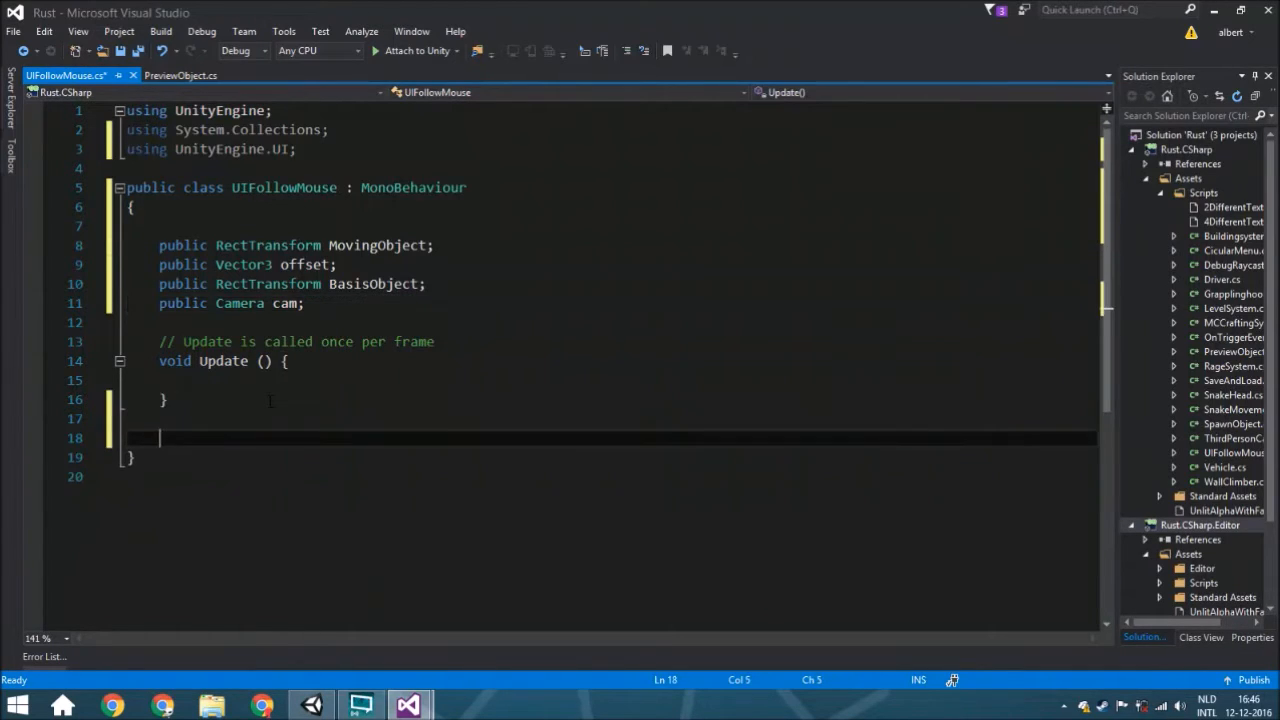
- Write a public void MoveObject() method computing pos = Input.mousePosition + offset
text(public void)
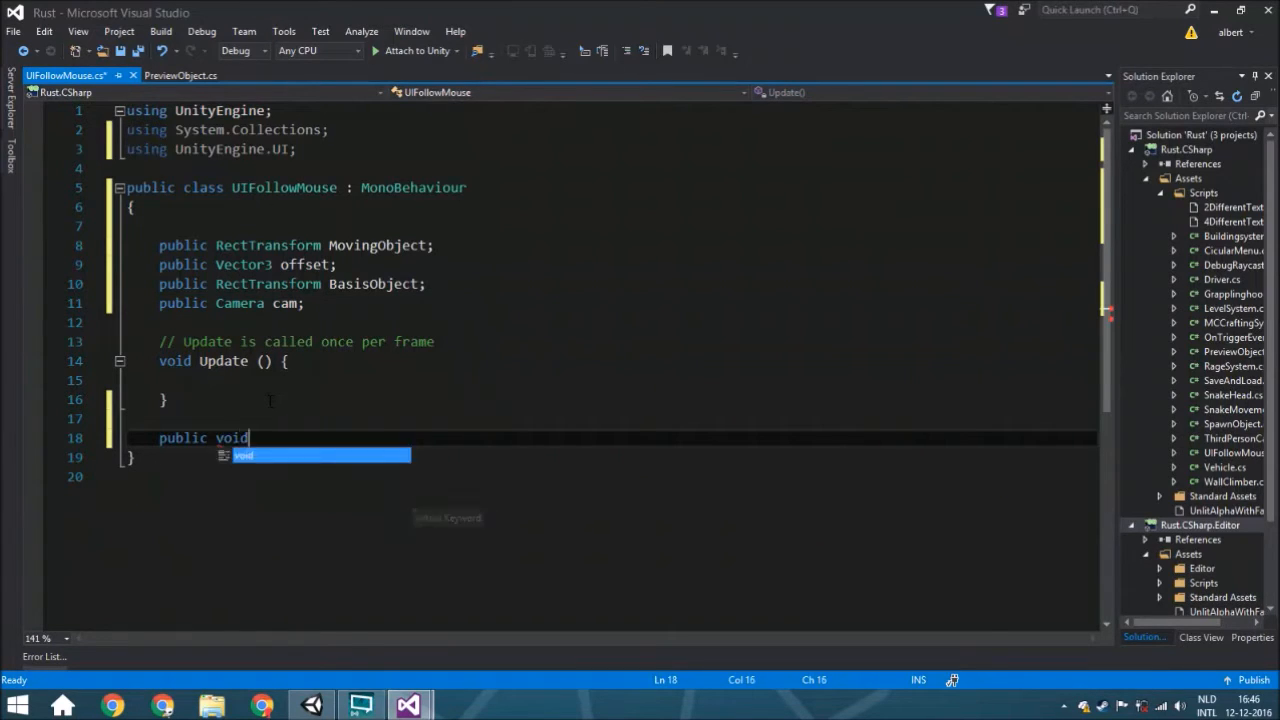
text(M)
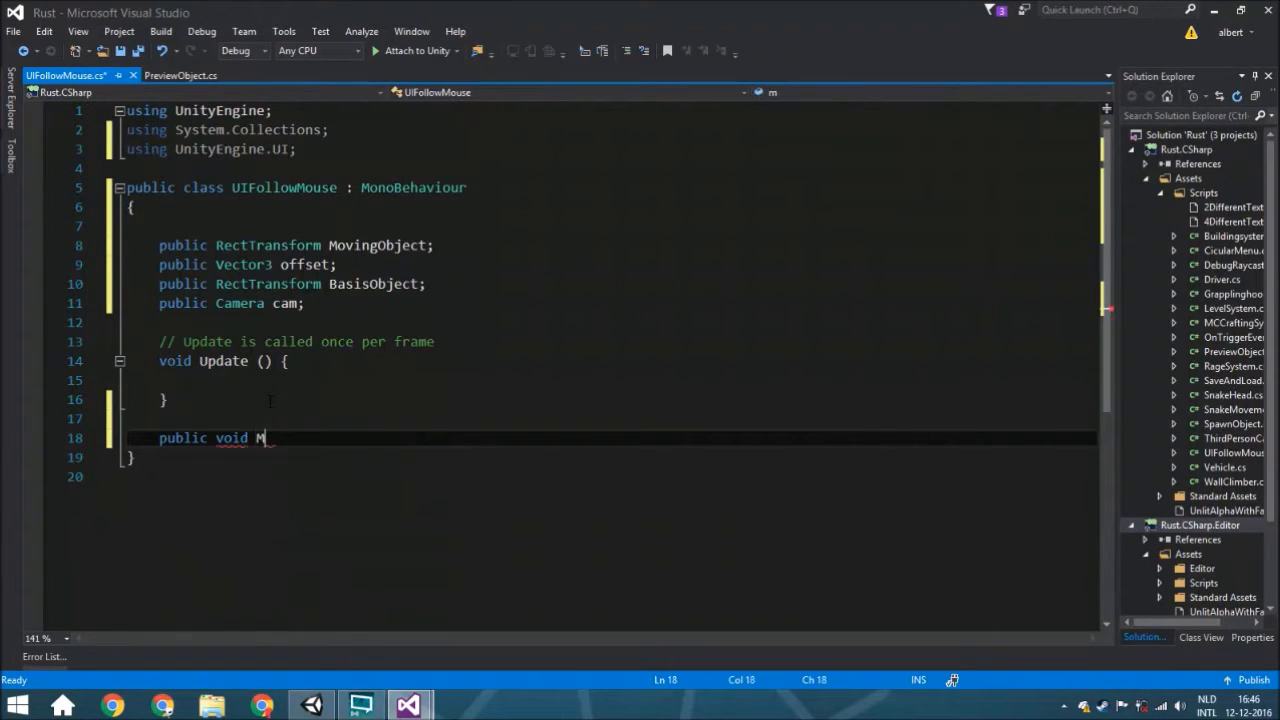
text(oveObject)
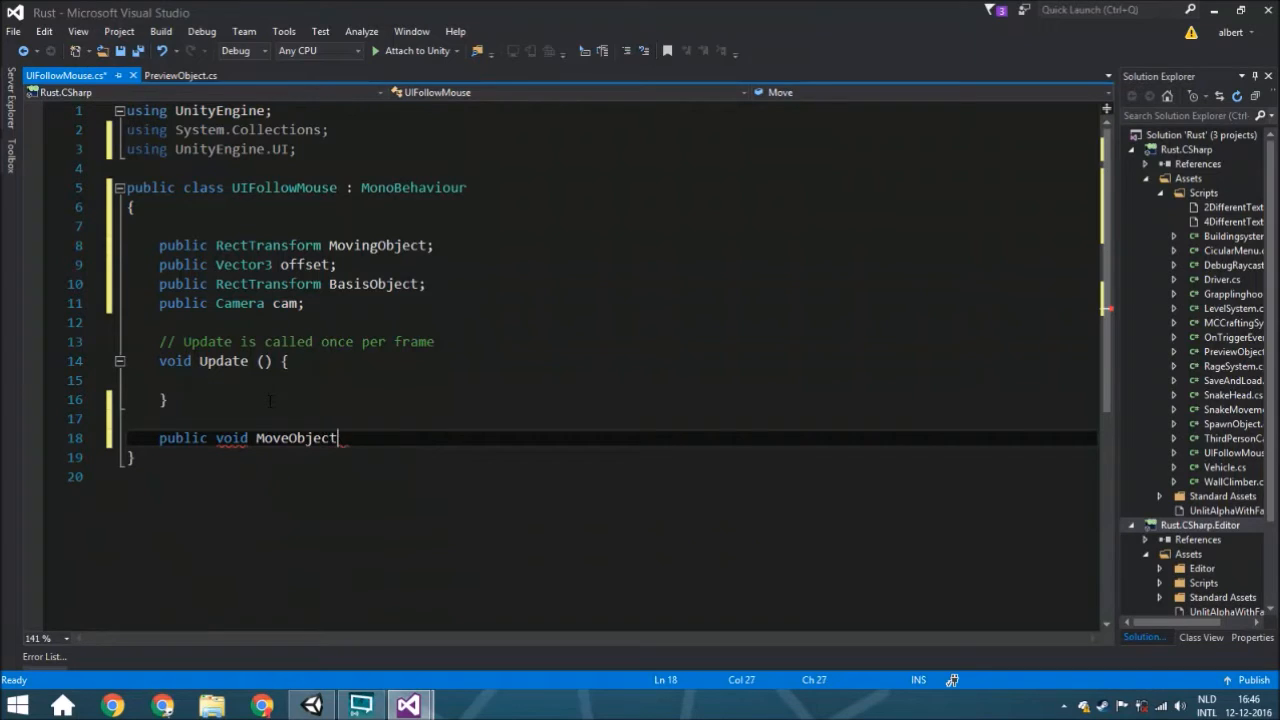
text(())
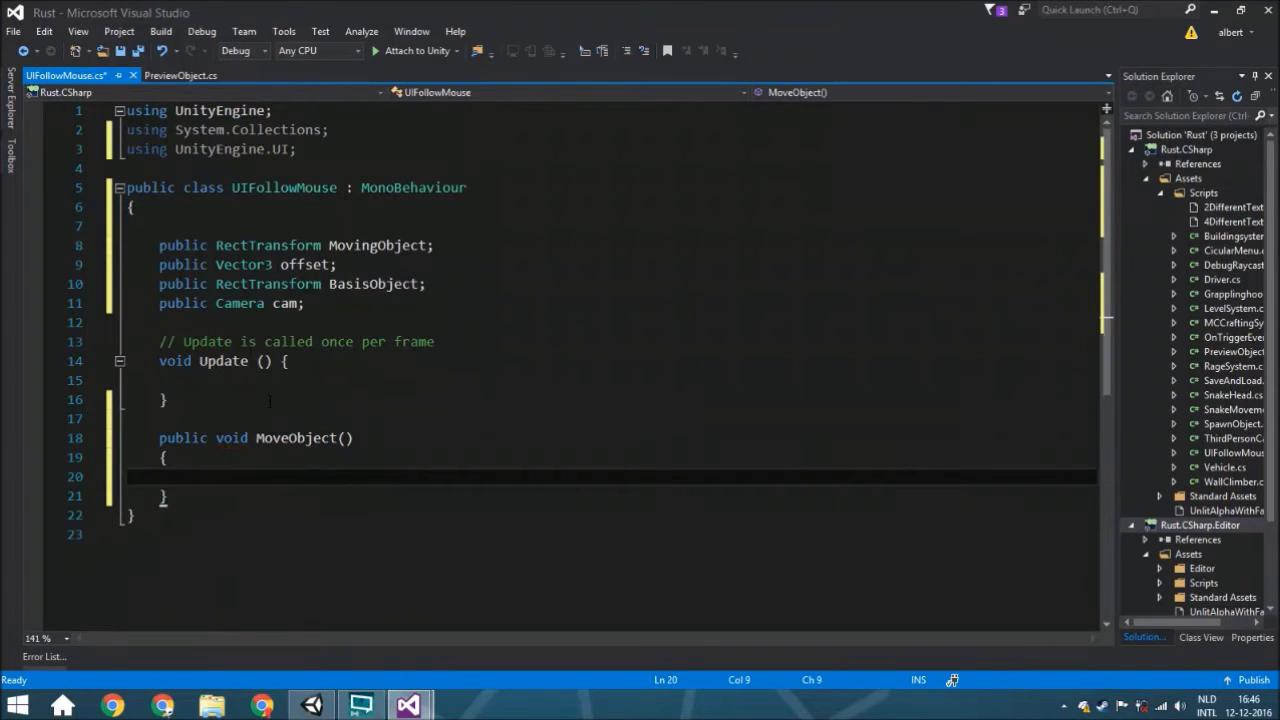
text(vec)
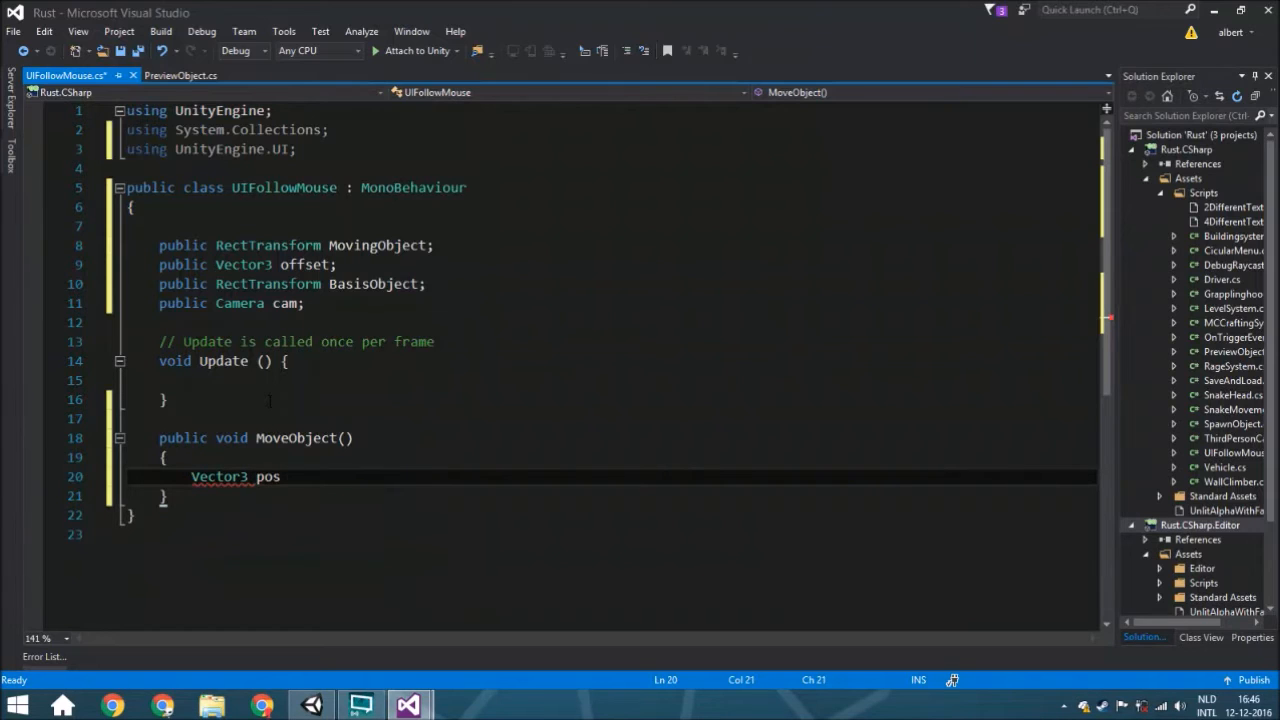
text(=)
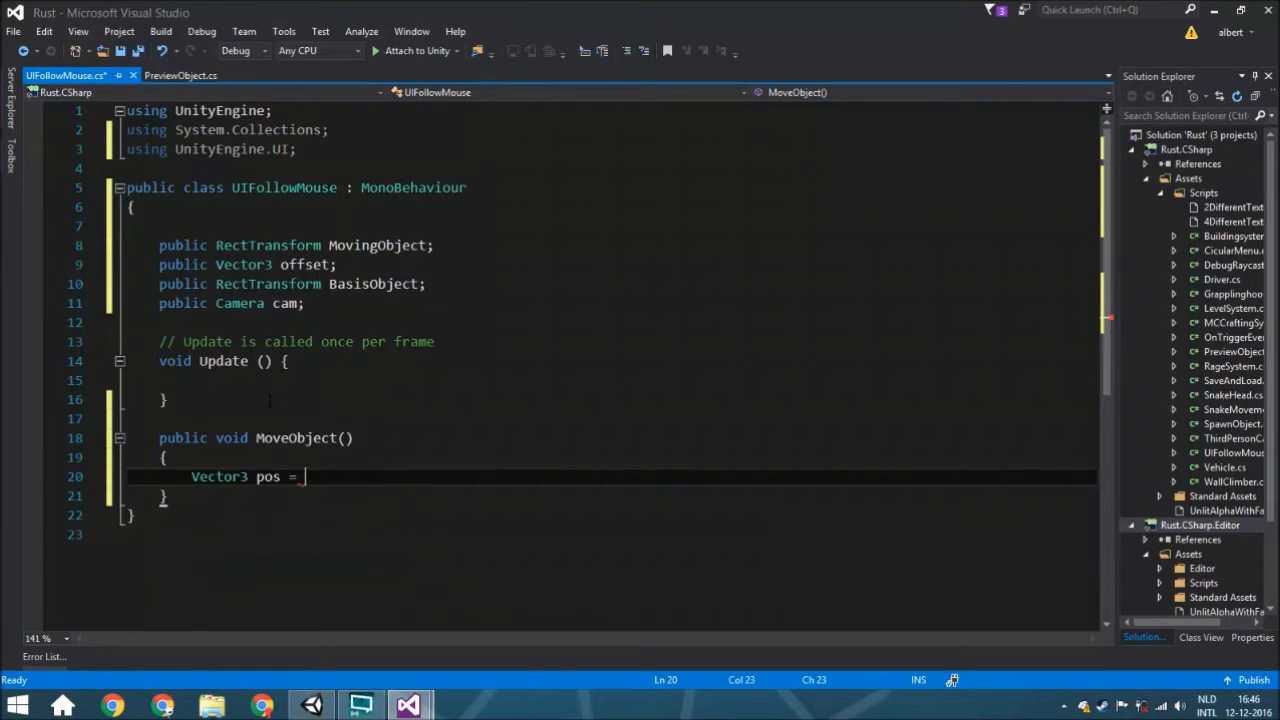
text(Input.get)
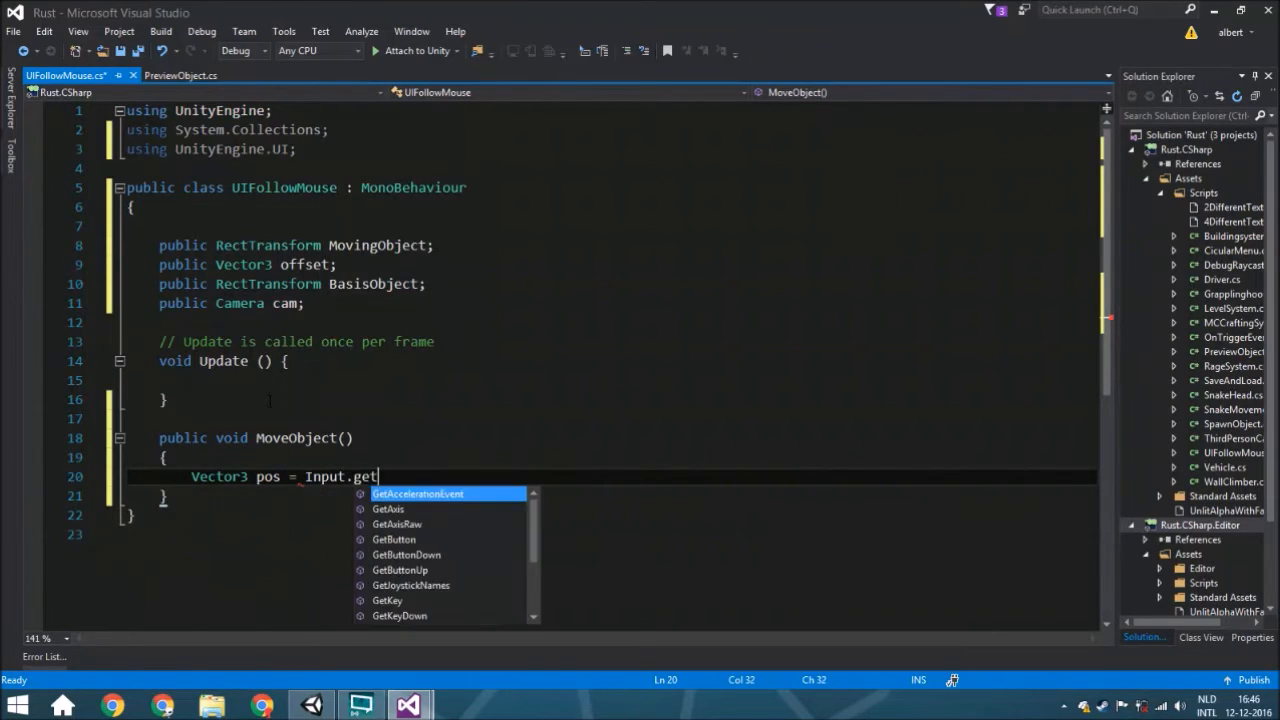
text(mou)
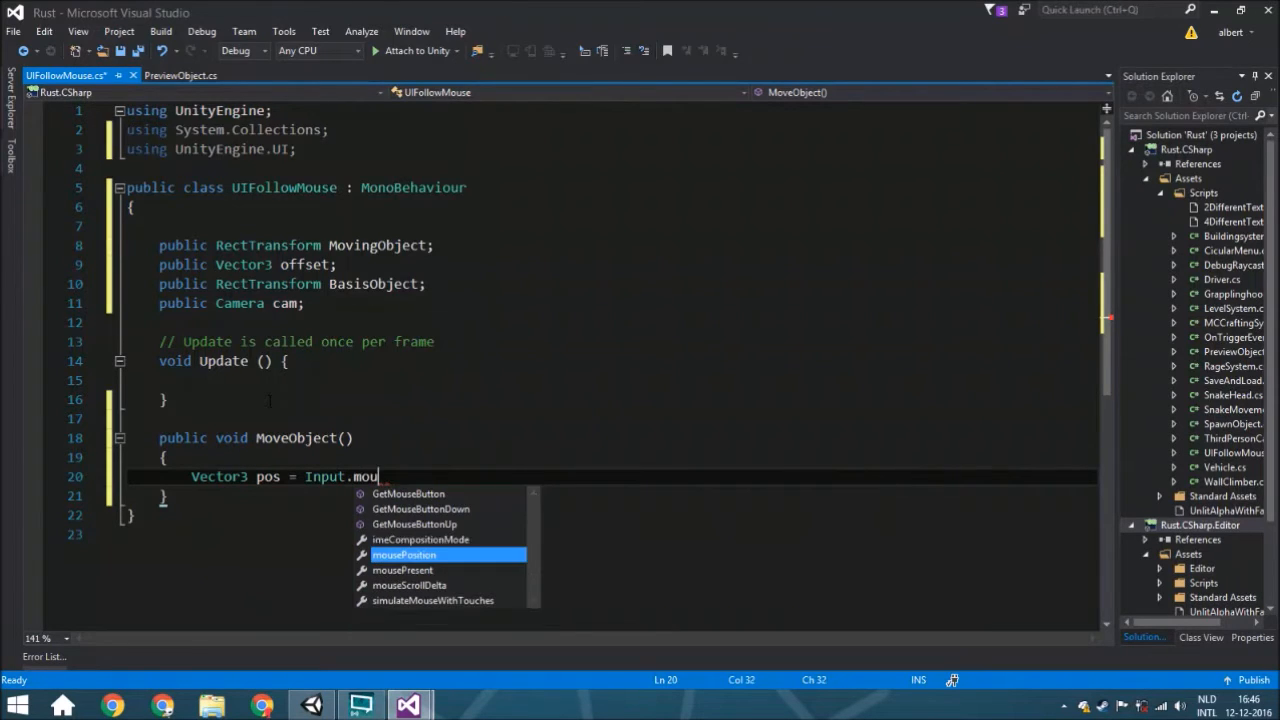
text(sepo)
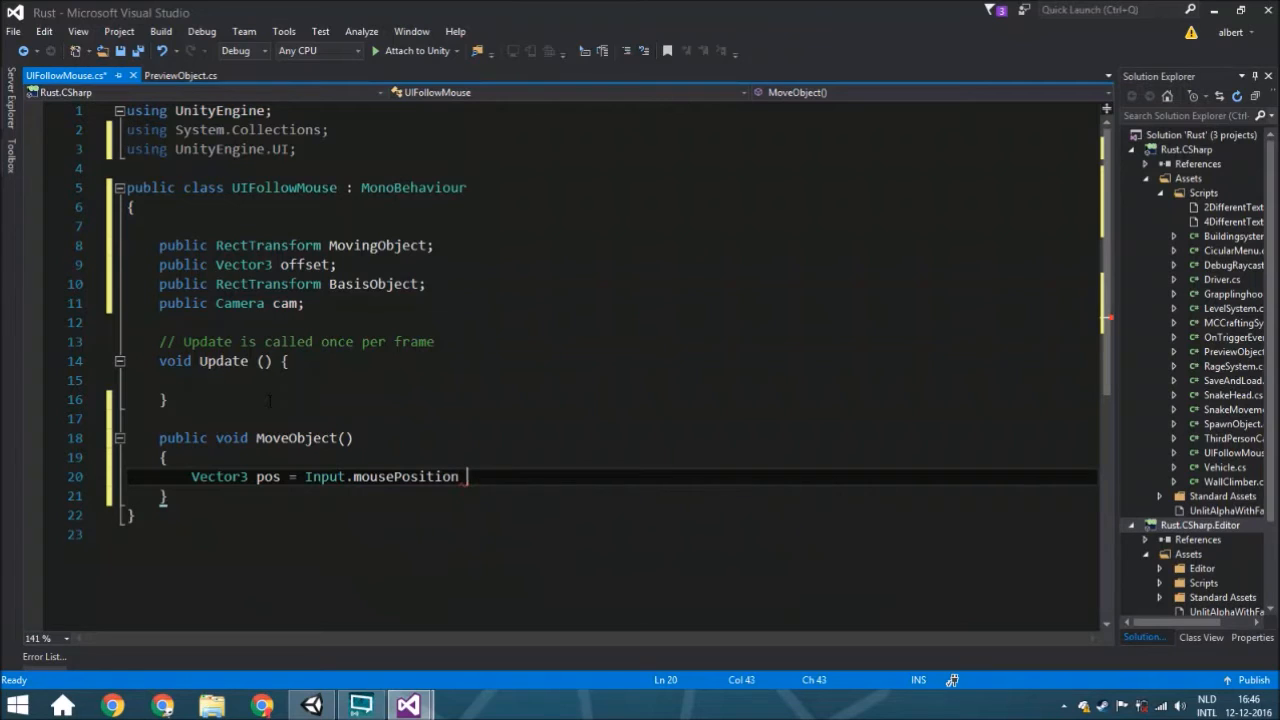
text(+ of)
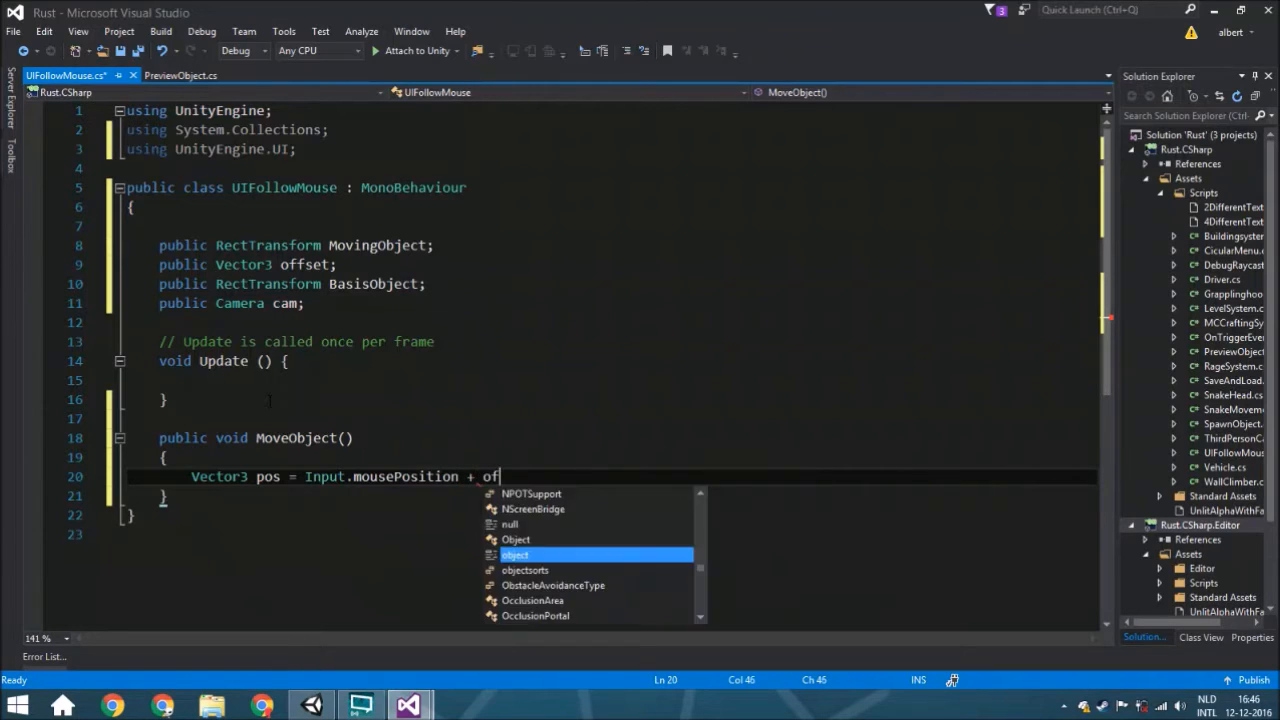
text(fset;)
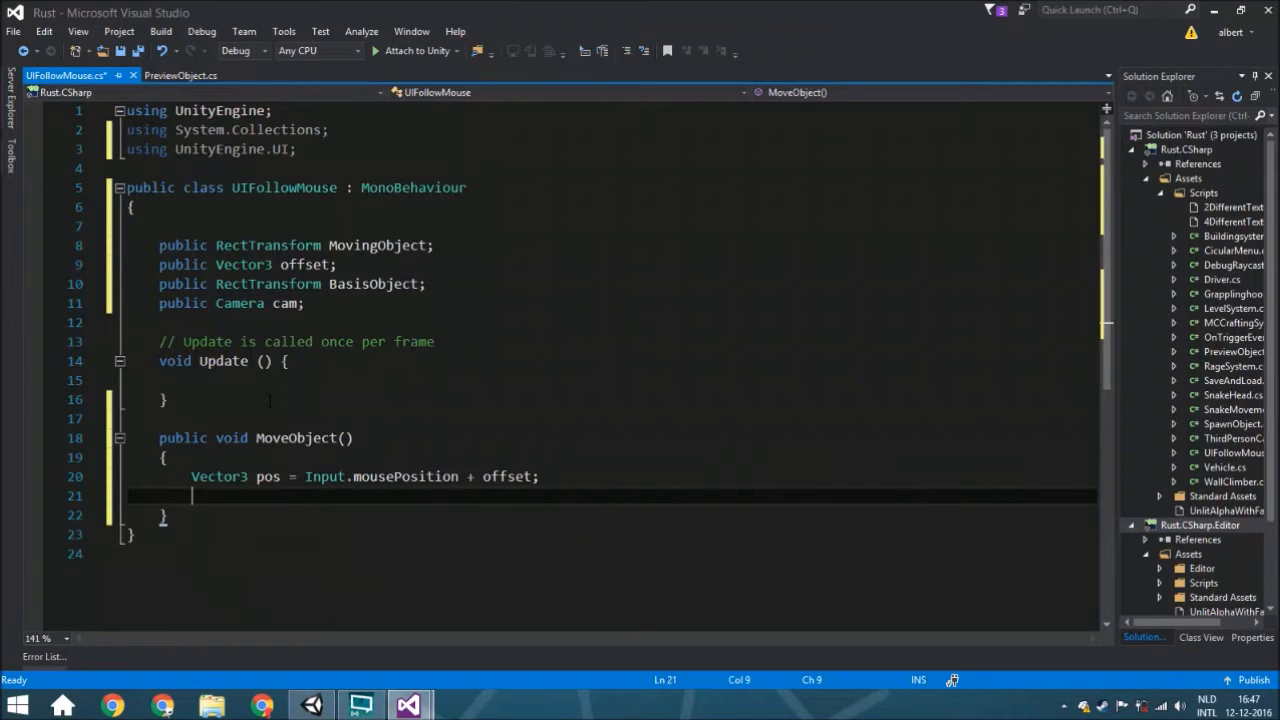
- Set pos.z to BasisObject's position.z
text(pos)
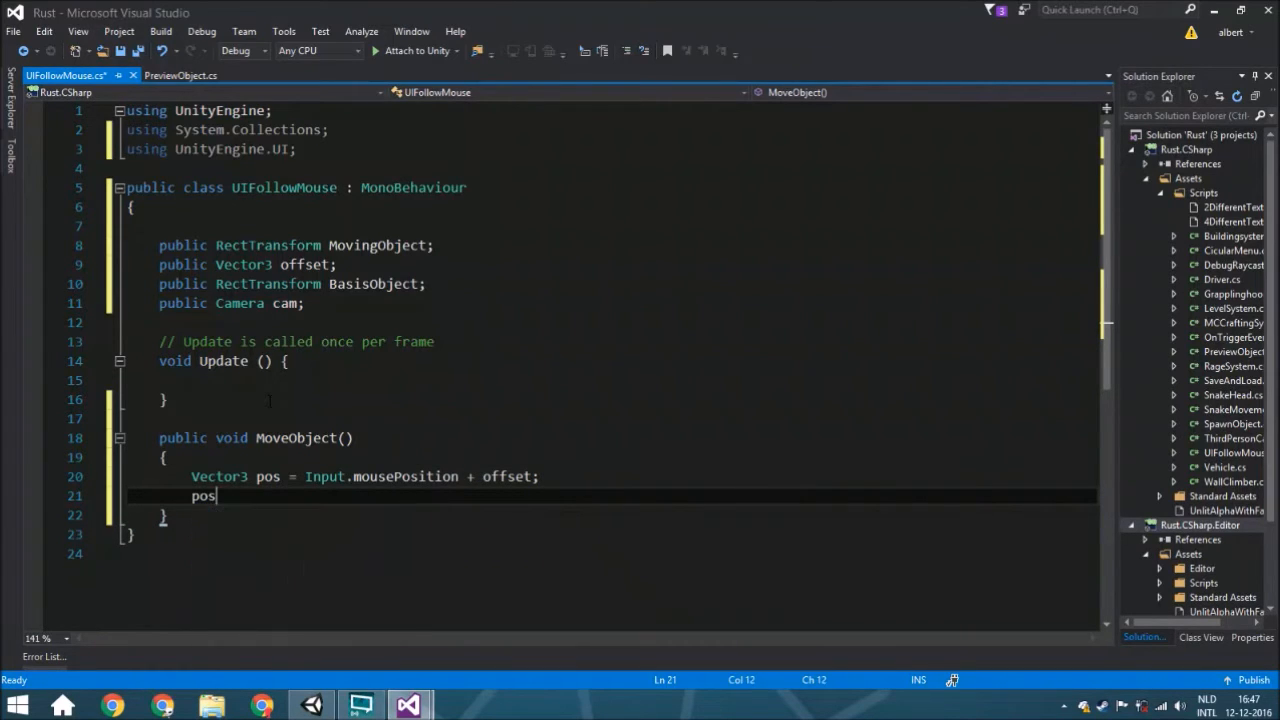
text(.z =)
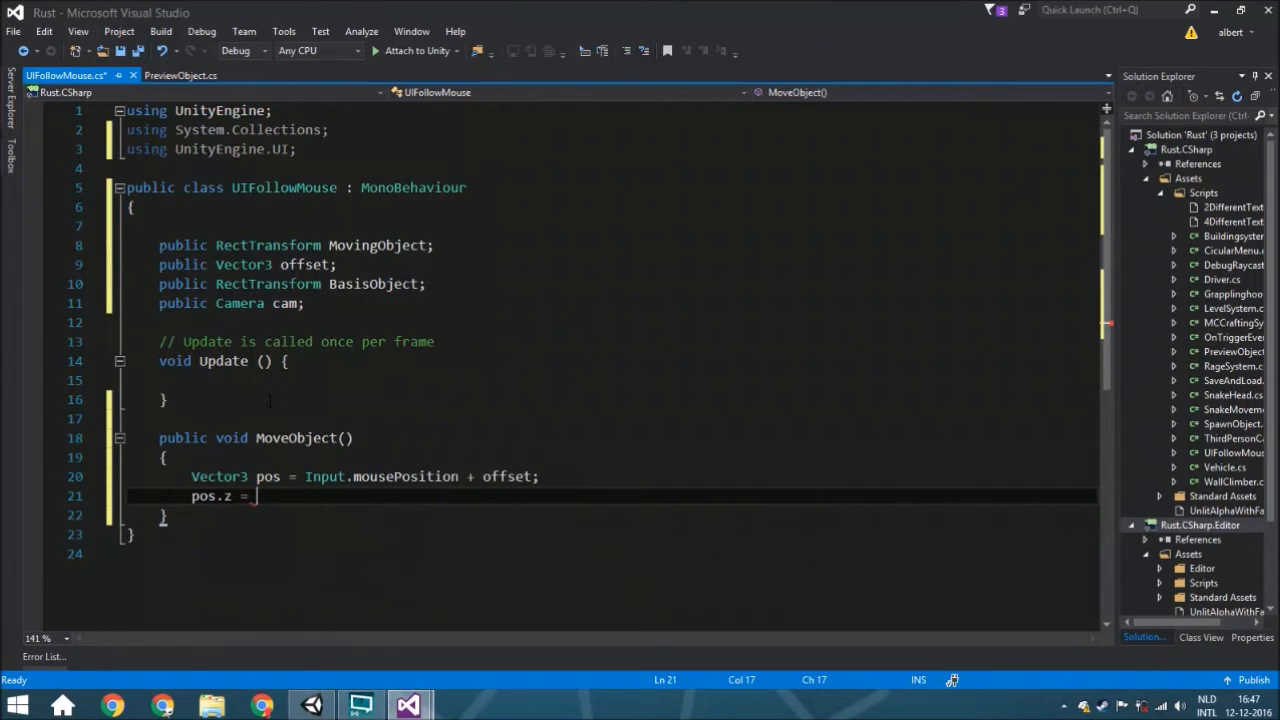
text(basi)
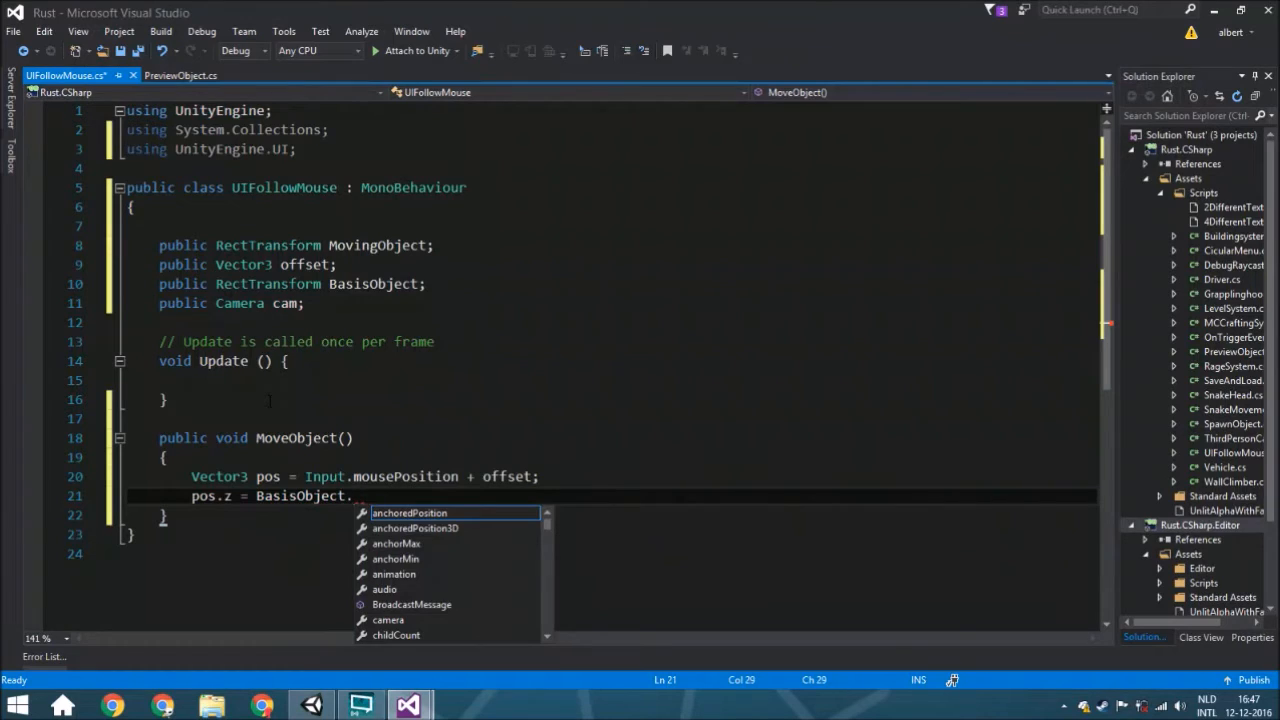
text(position)
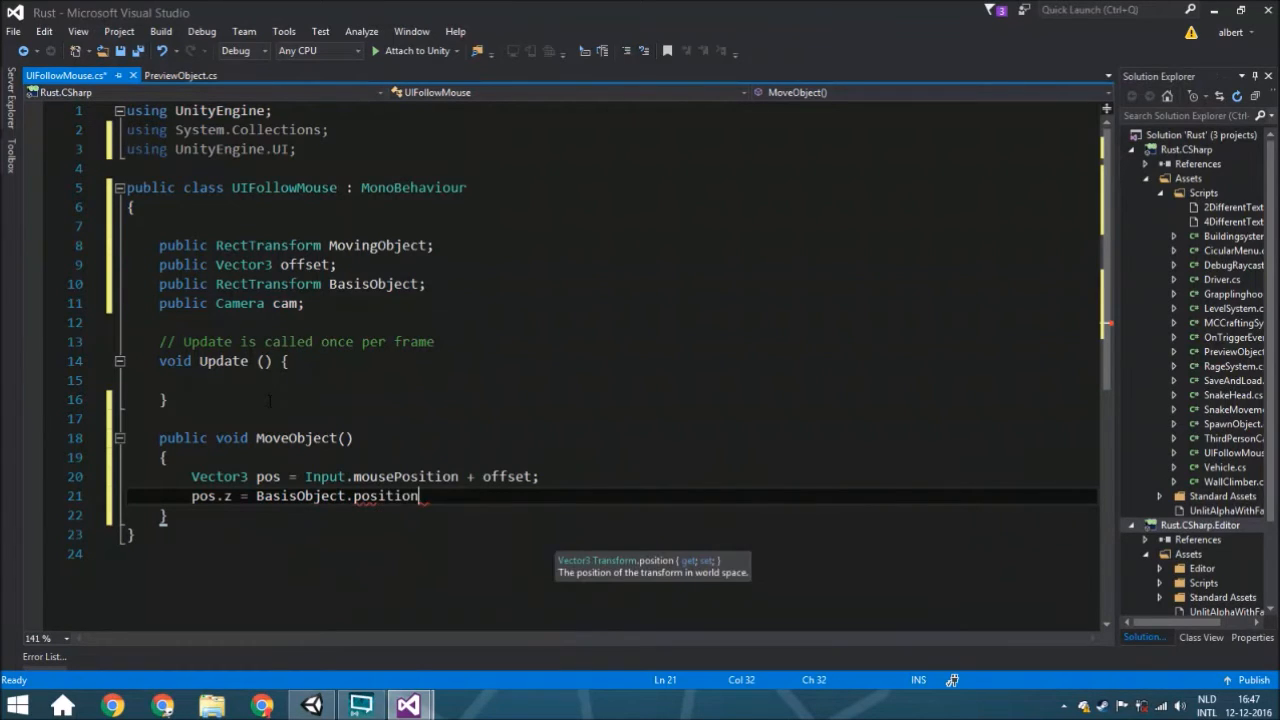
text(.z;)
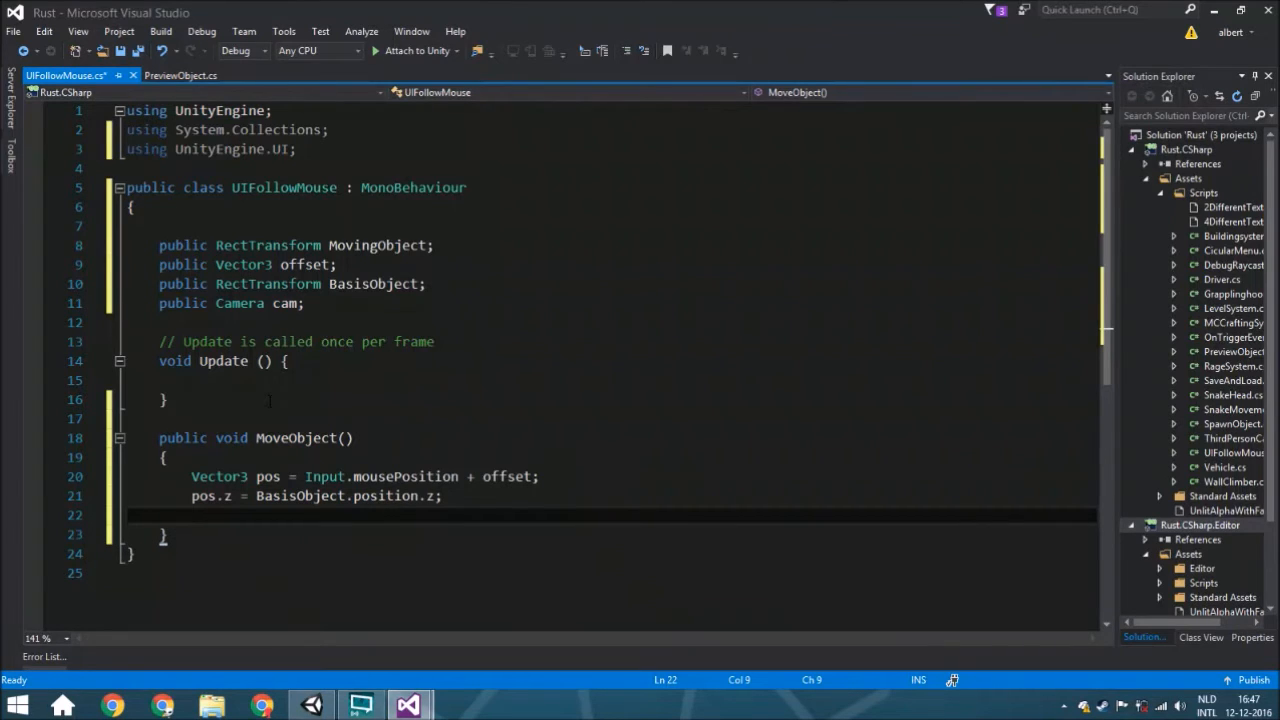
- Assign MovingObject.position = cam.ScreenToWorldPoint(pos)
text(MovingObject)
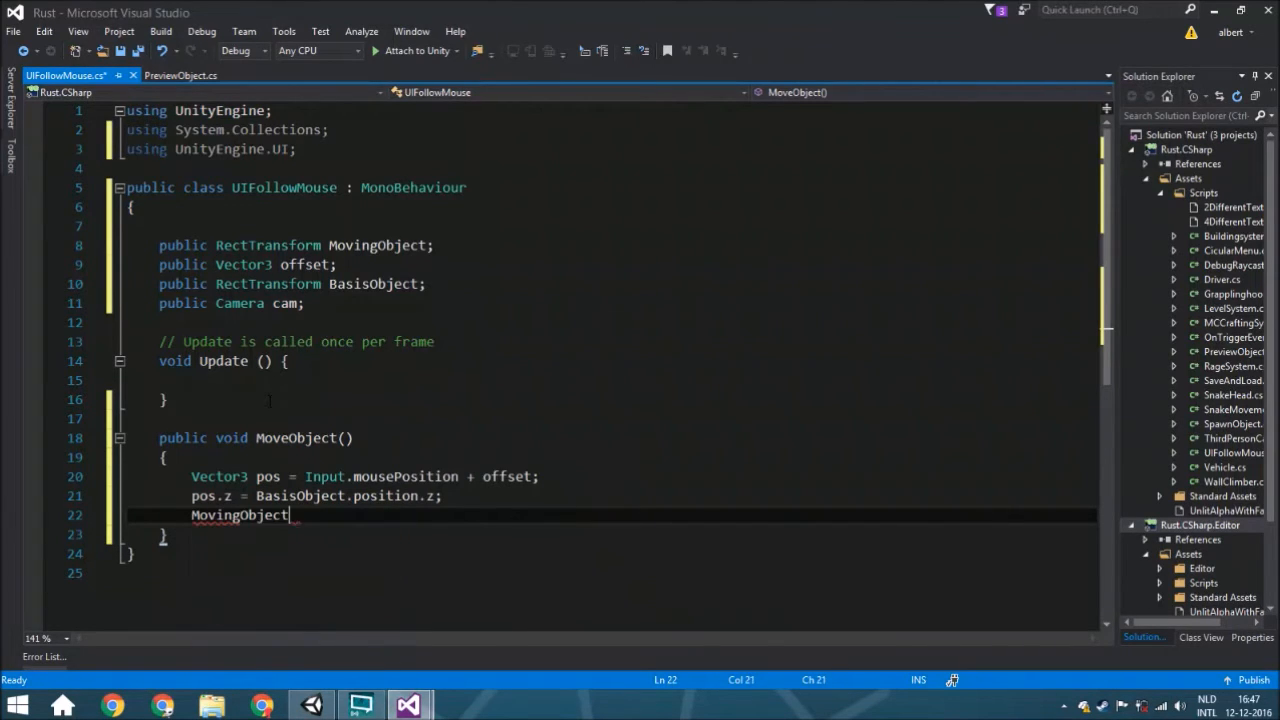
text(.position = c)
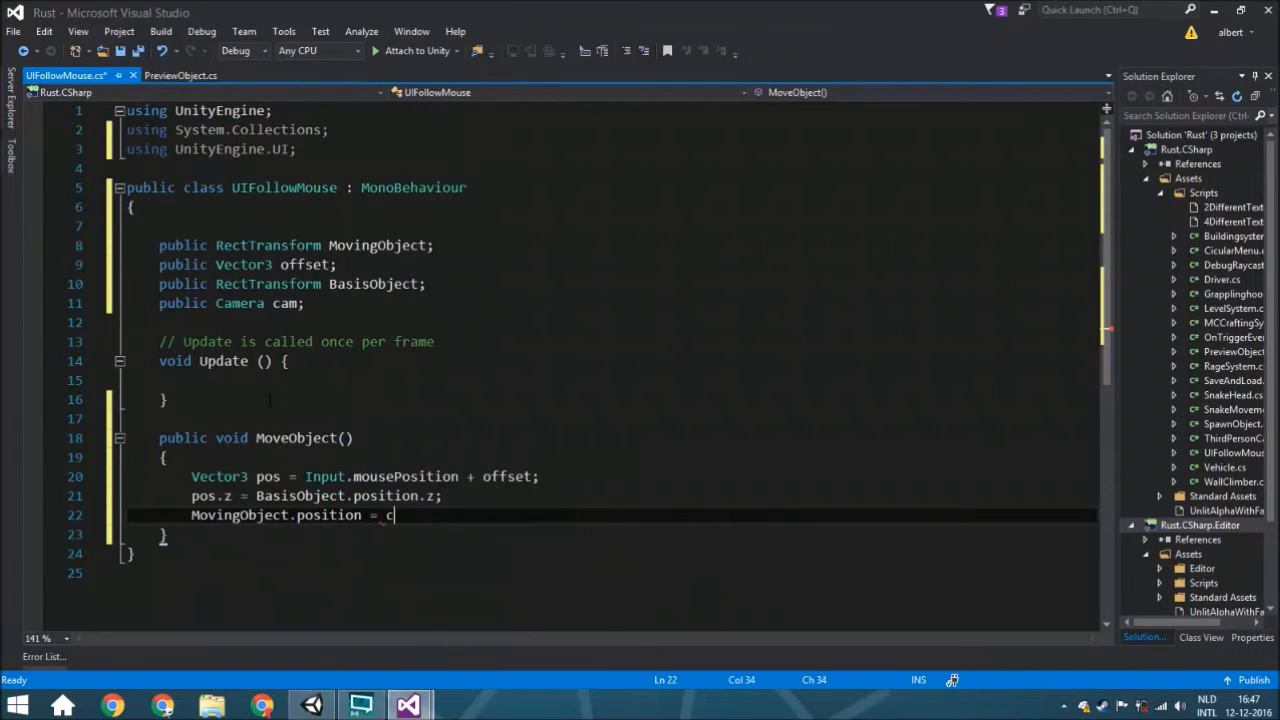
text(am.)
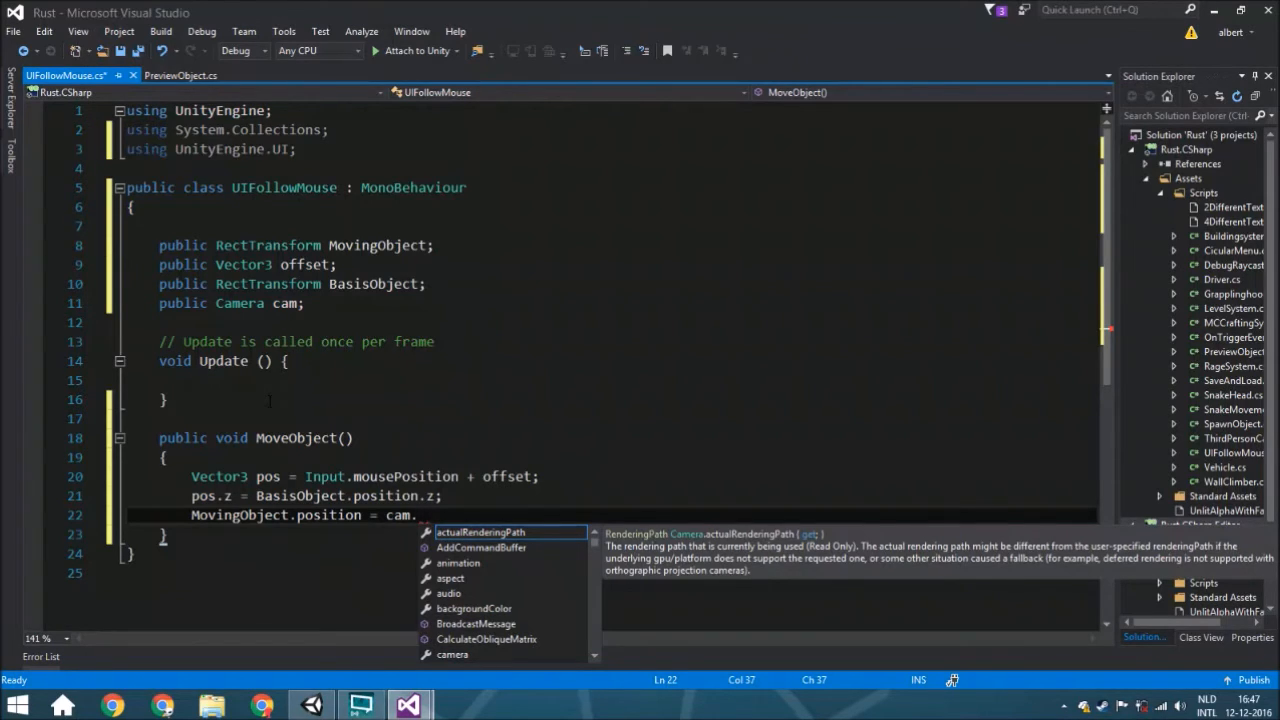
text(screr)
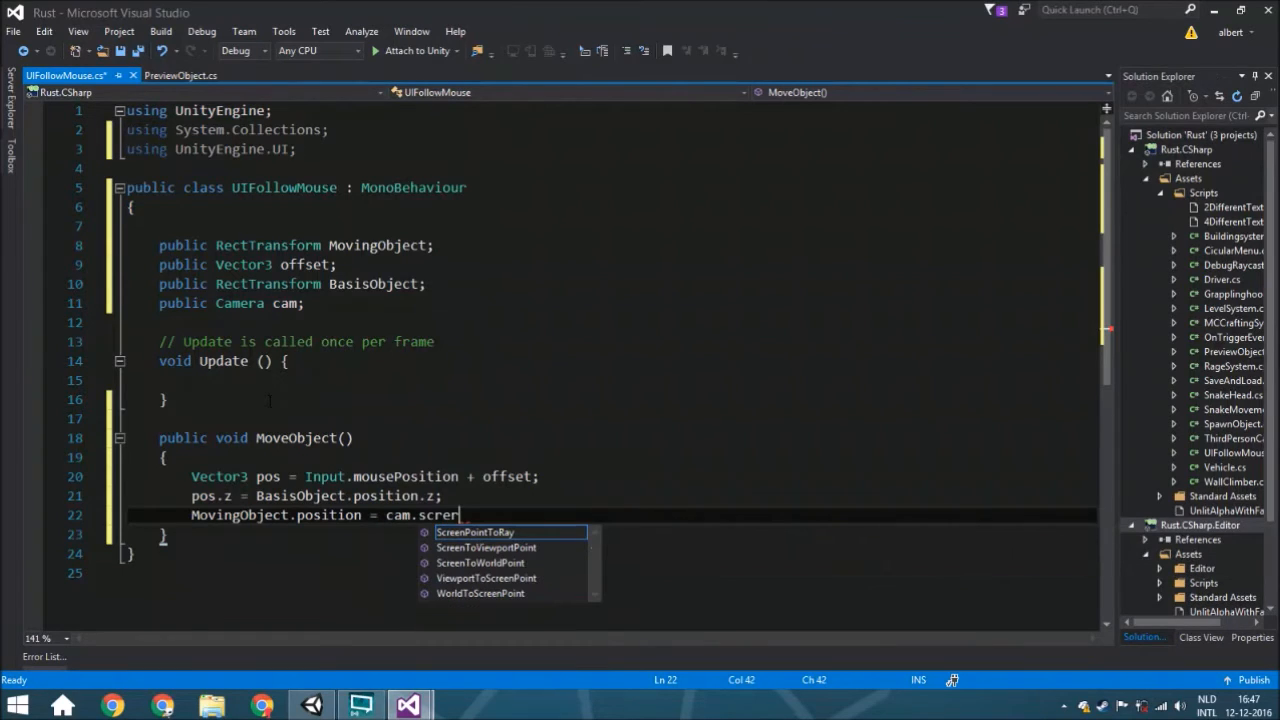
text(n)
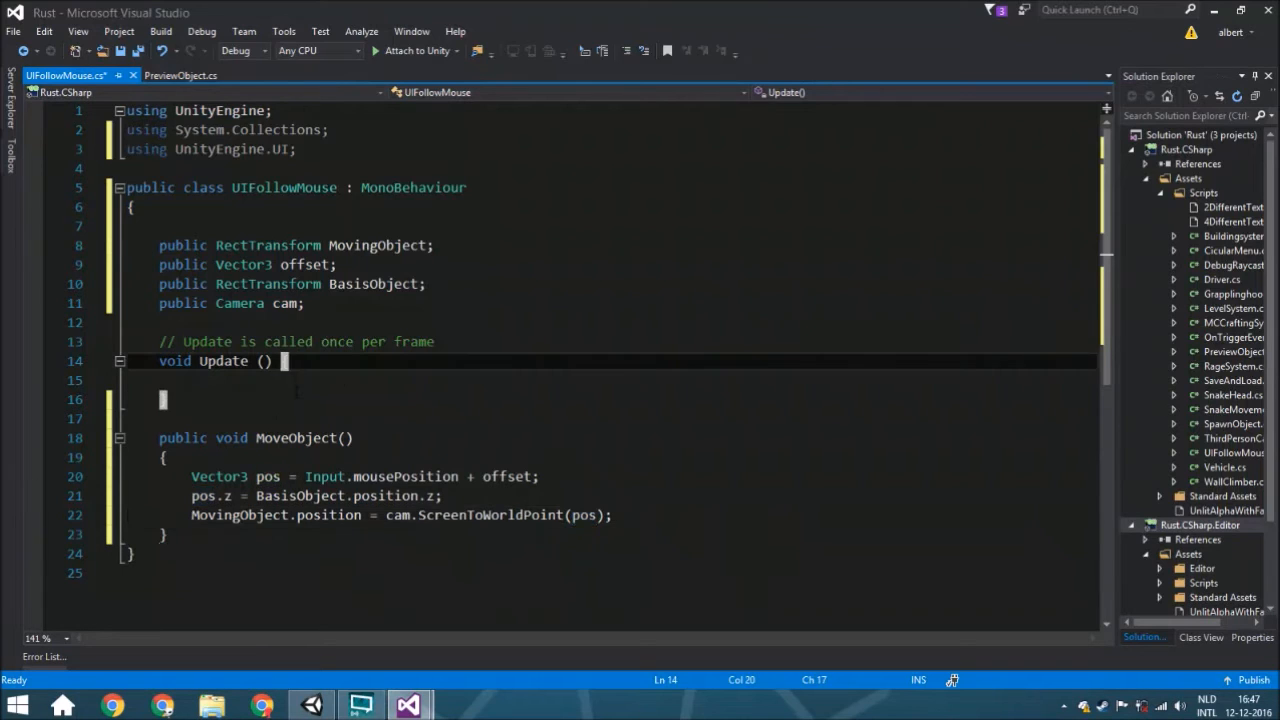
- Call MoveObject(); inside Update and save the script
text(mo)
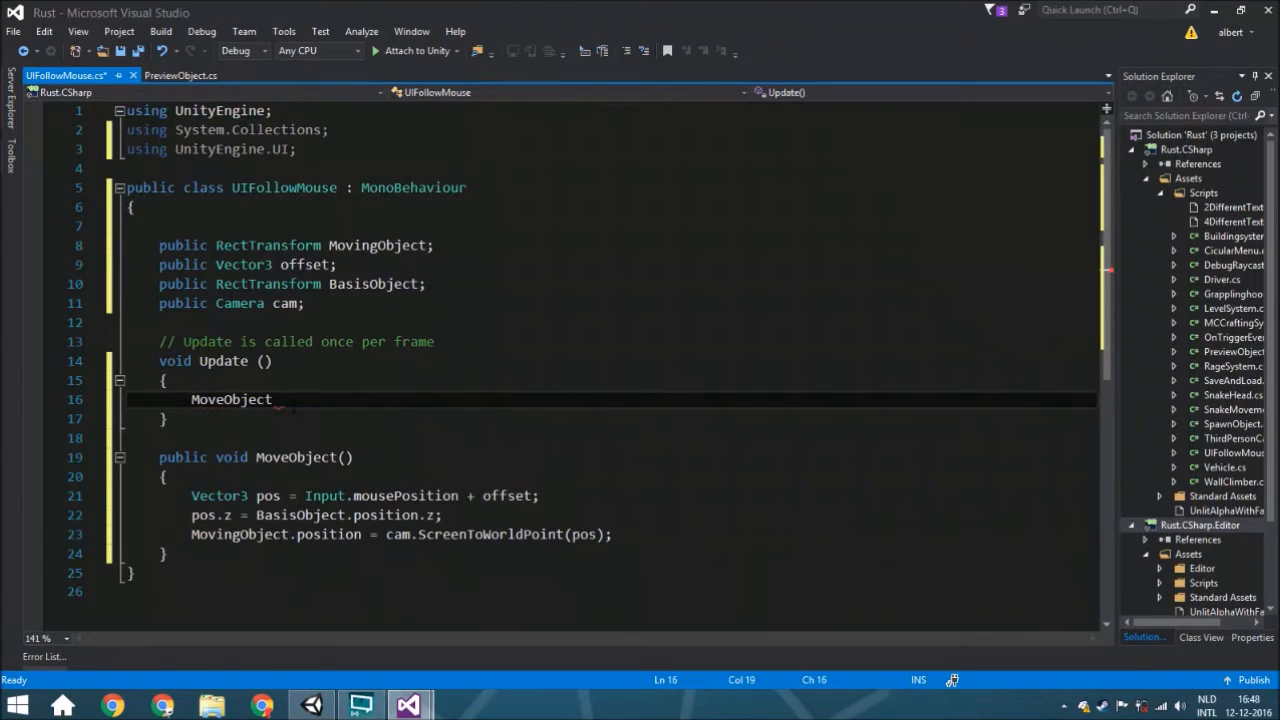
text(();)
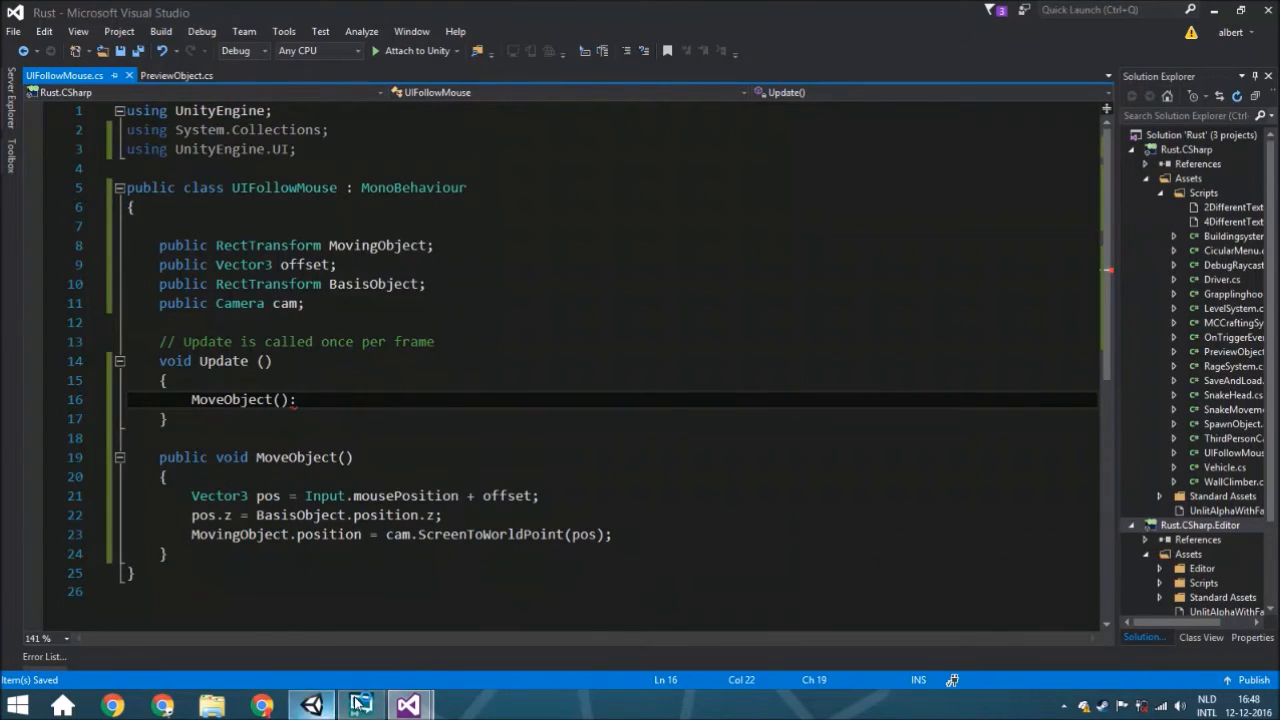
- In Unity, check the Console and attach UIFollowMouse to Main Camera via Add Component
click(360, 705)
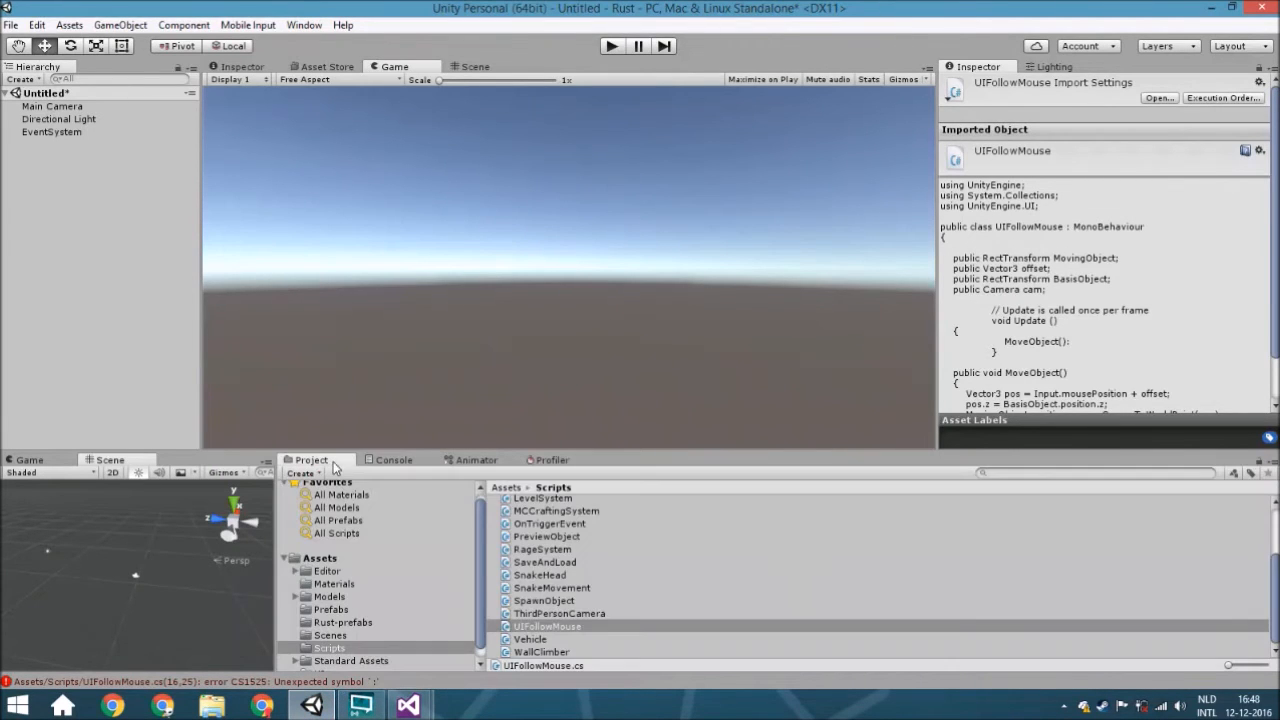
mouse_move(530, 655)
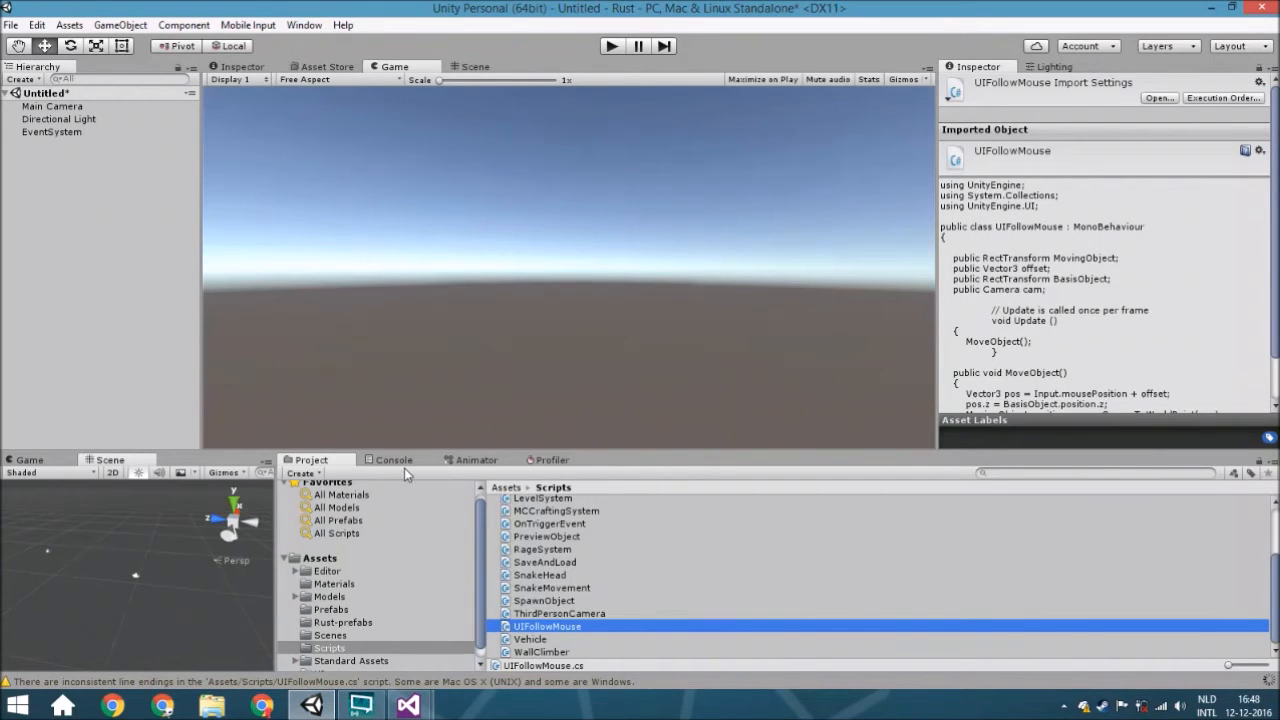
click(393, 460)
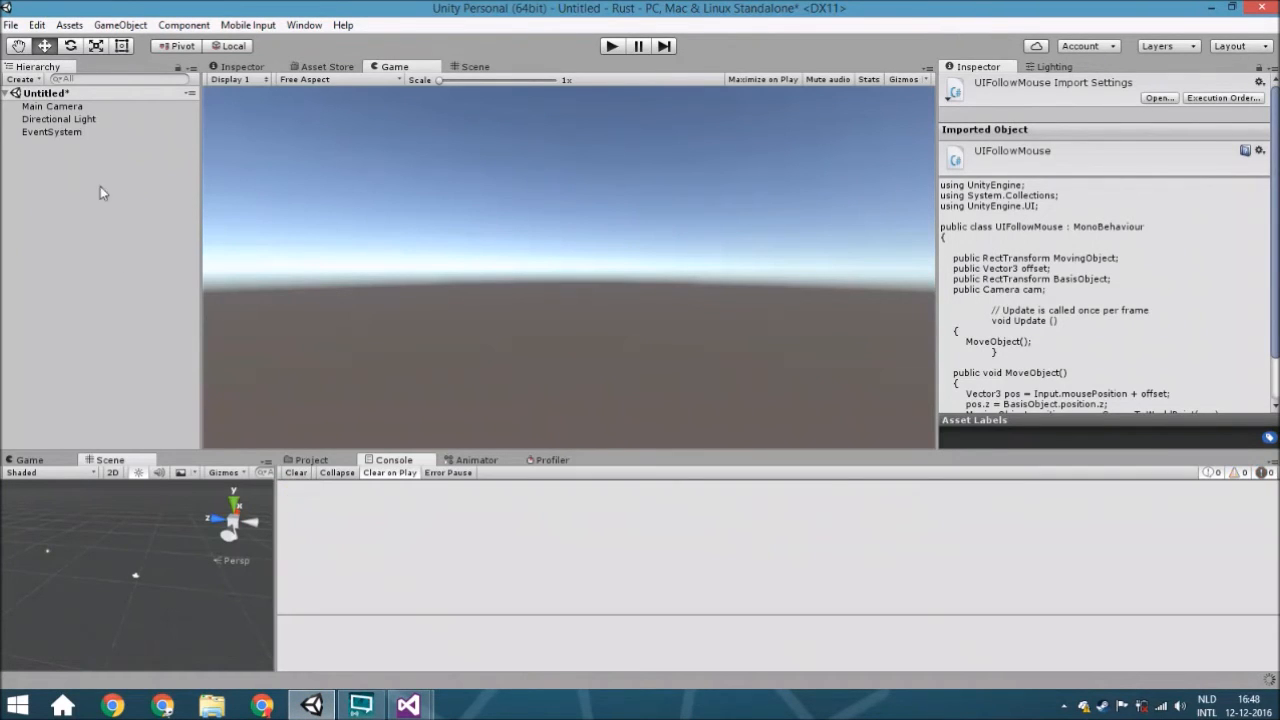
click(52, 106)
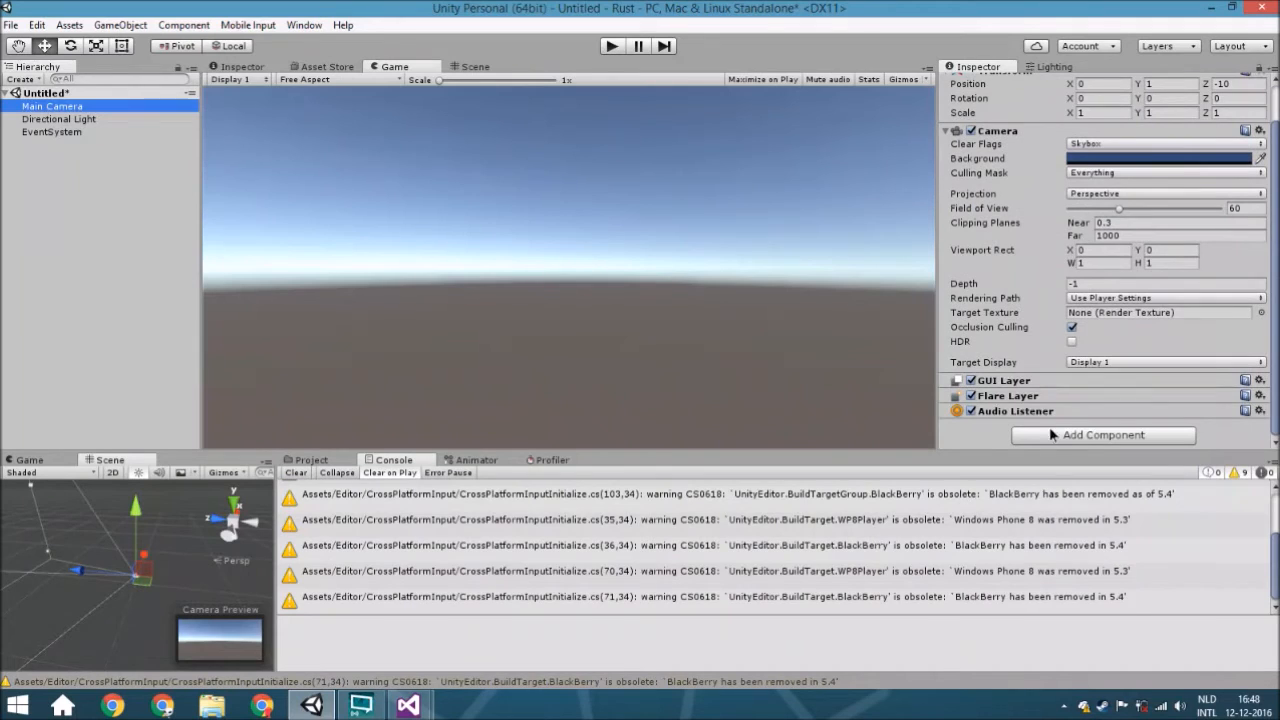
click(1102, 434)
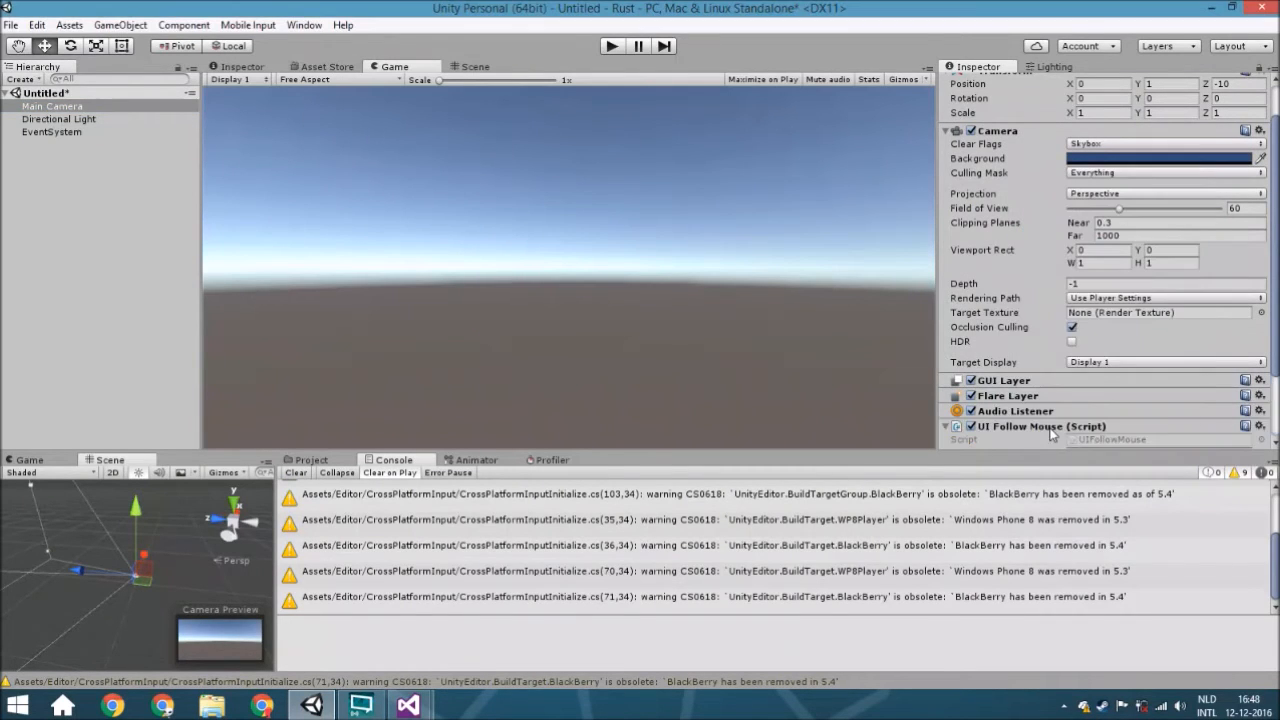
scroll(down, 3)
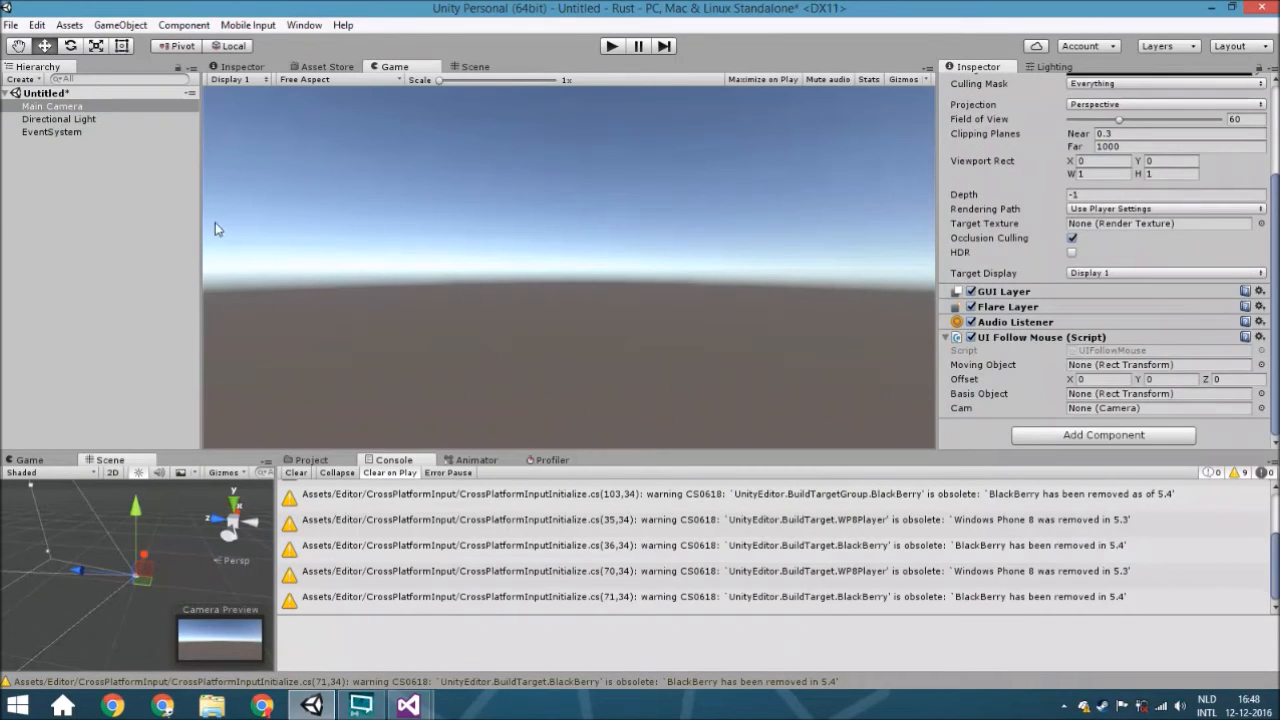
- Add a Canvas under Main Camera with Render Mode Screen Space - Camera
right_click(51, 106)
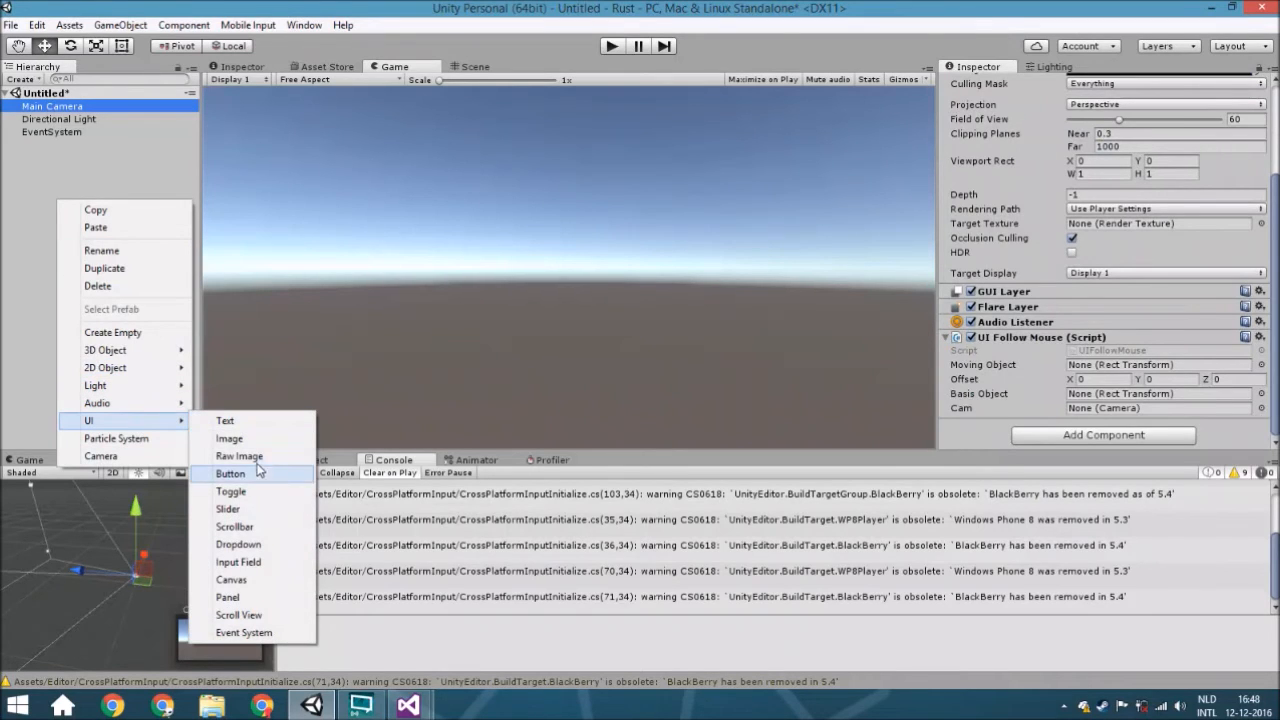
click(227, 597)
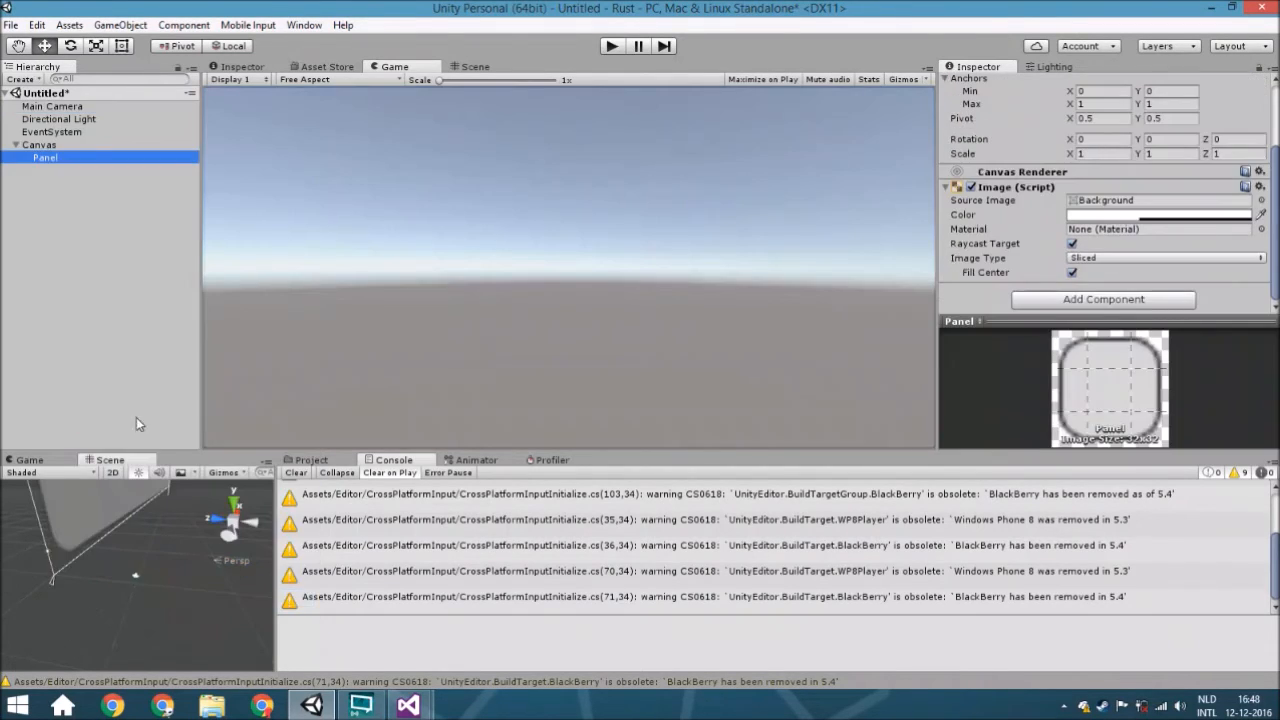
click(52, 106)
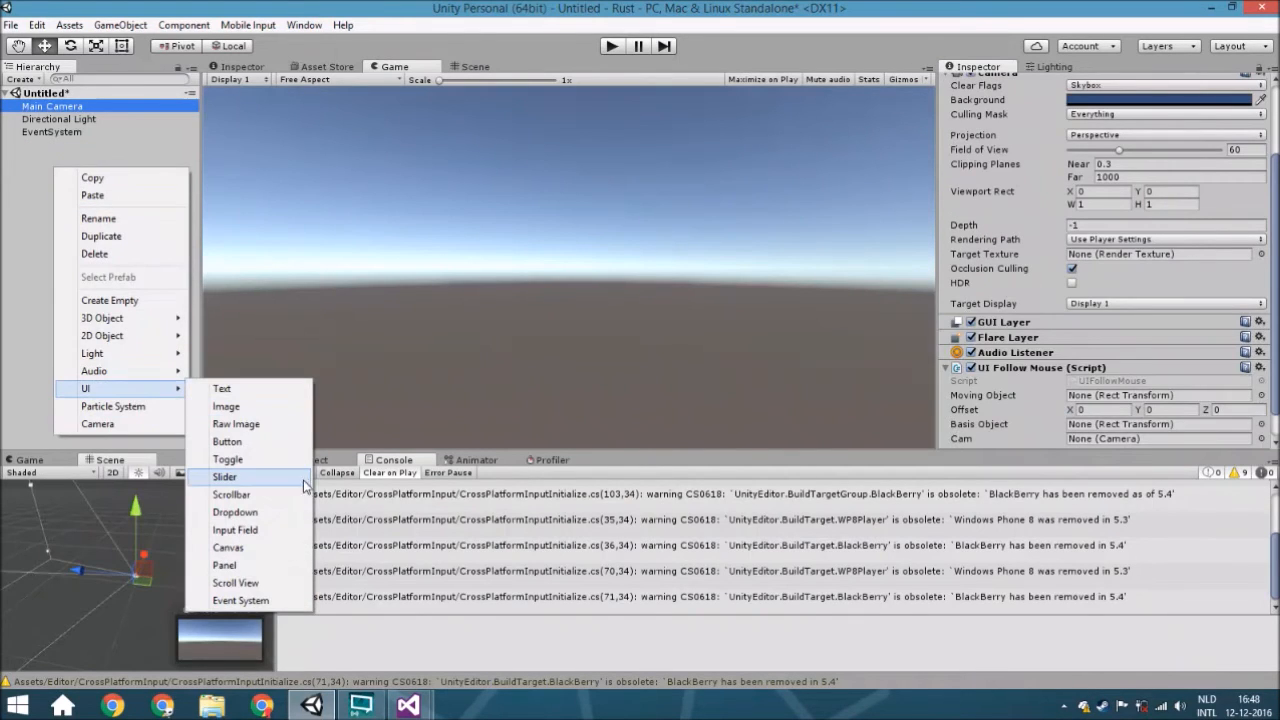
click(227, 547)
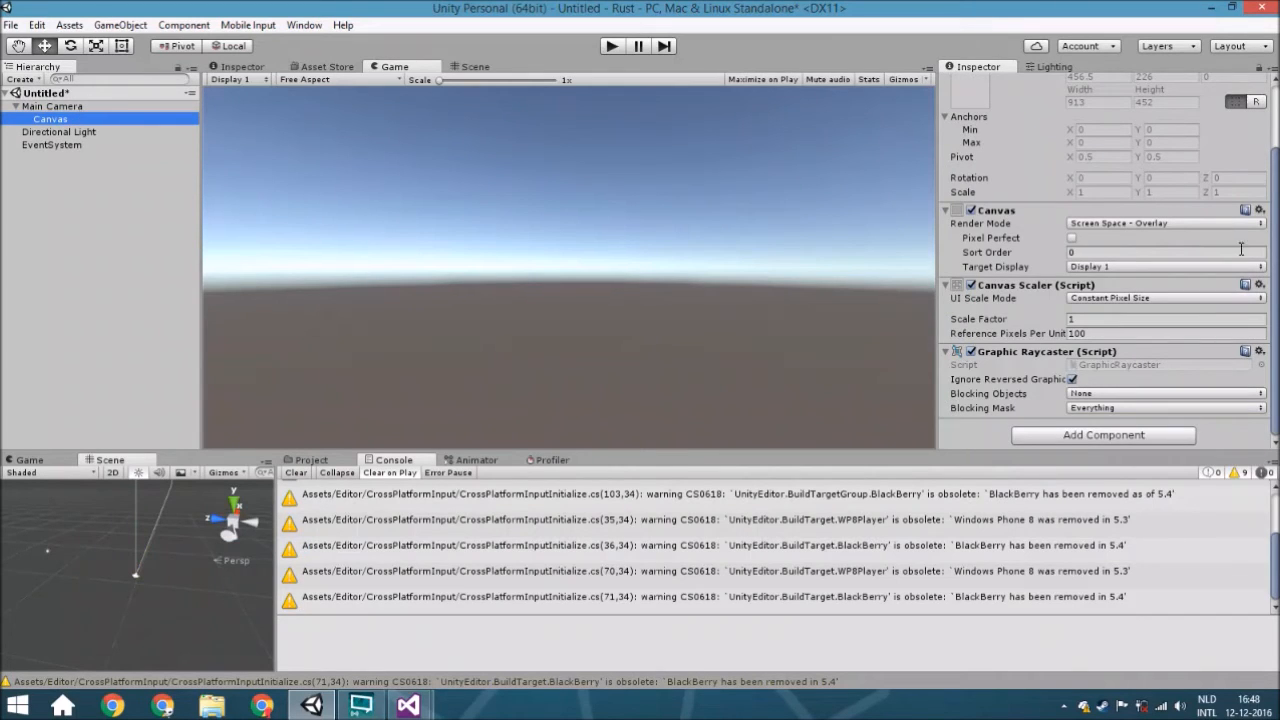
click(1163, 223)
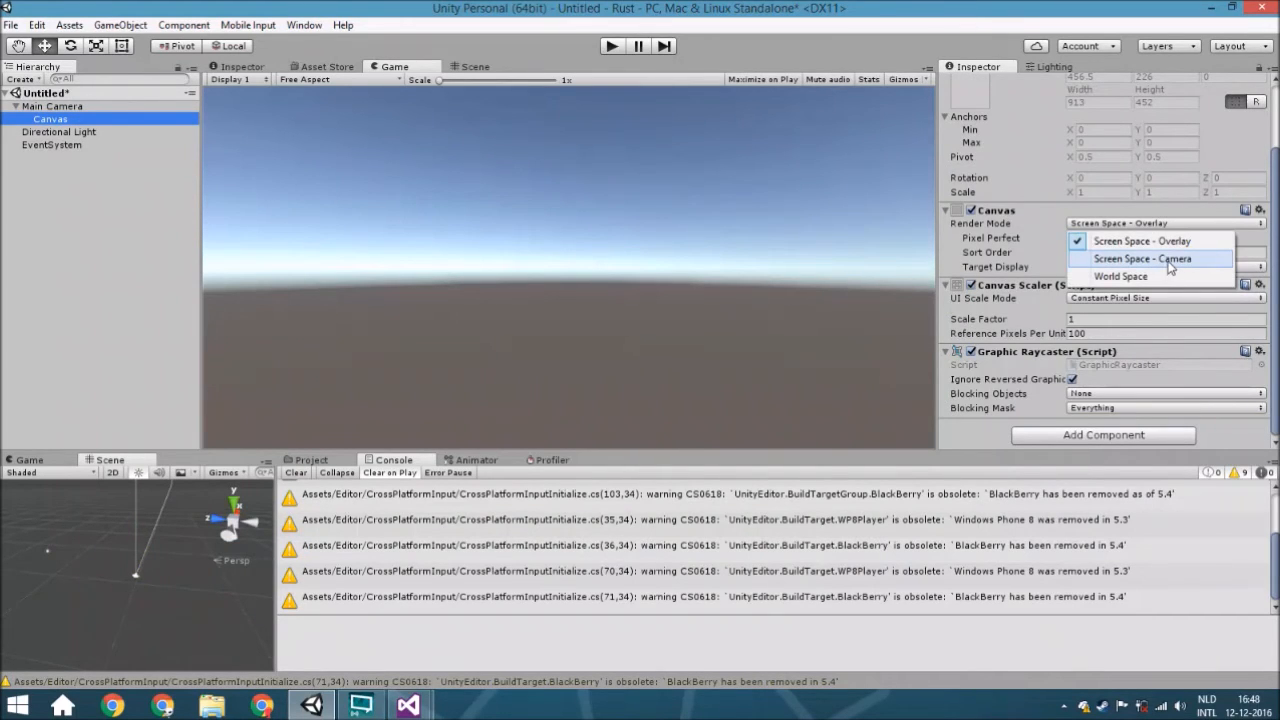
click(1143, 258)
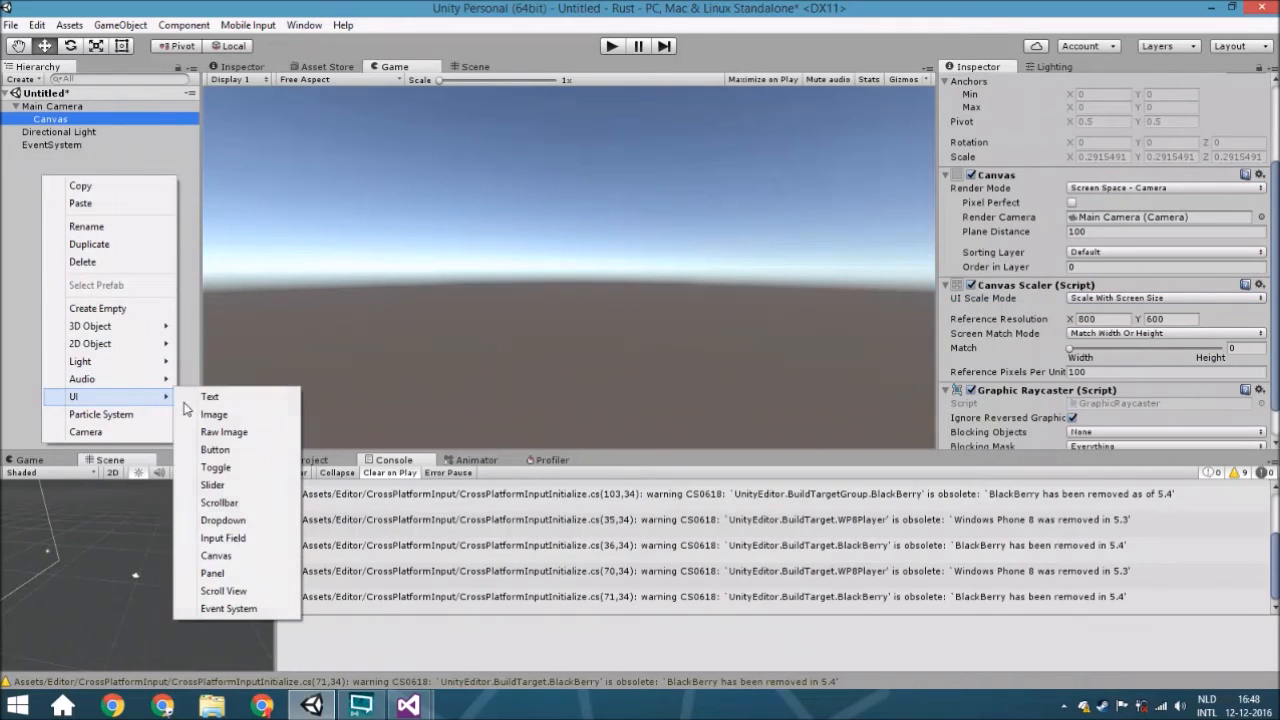
mouse_move(214, 414)
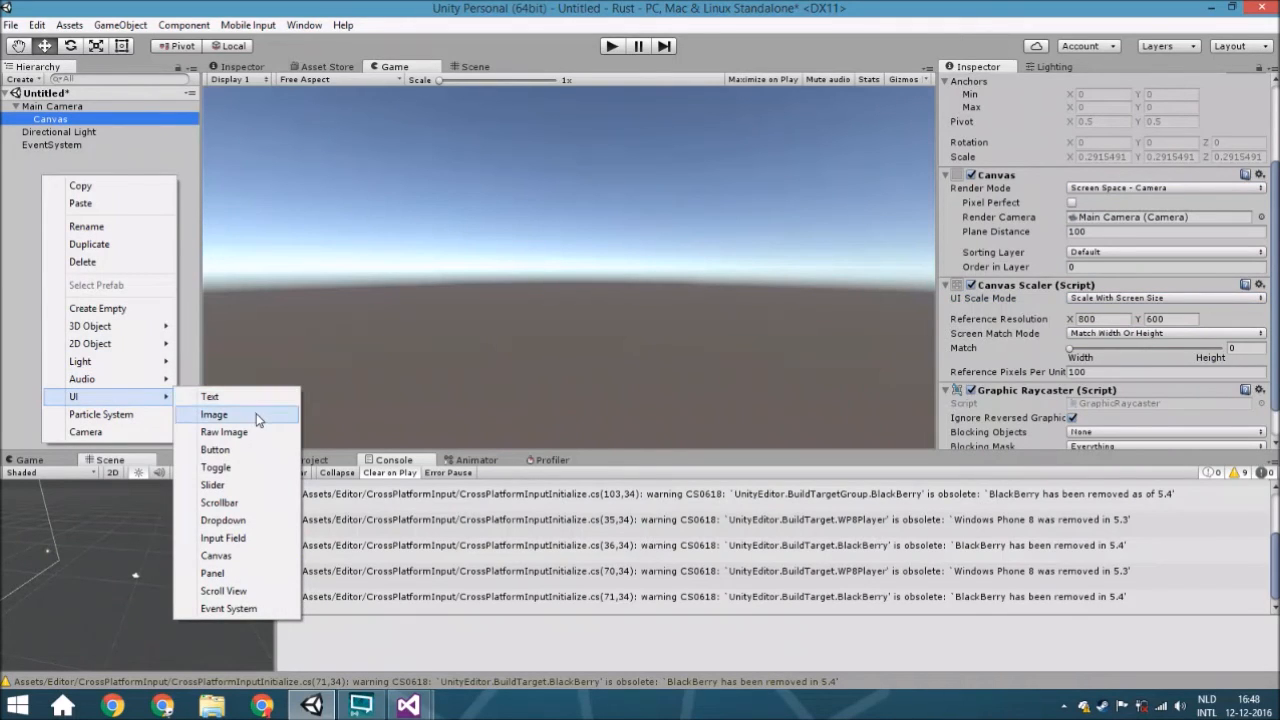
- Add a Basisobject UI image, duplicate it as MovingObject and colour the copy blue
click(214, 414)
text(Basisobject)
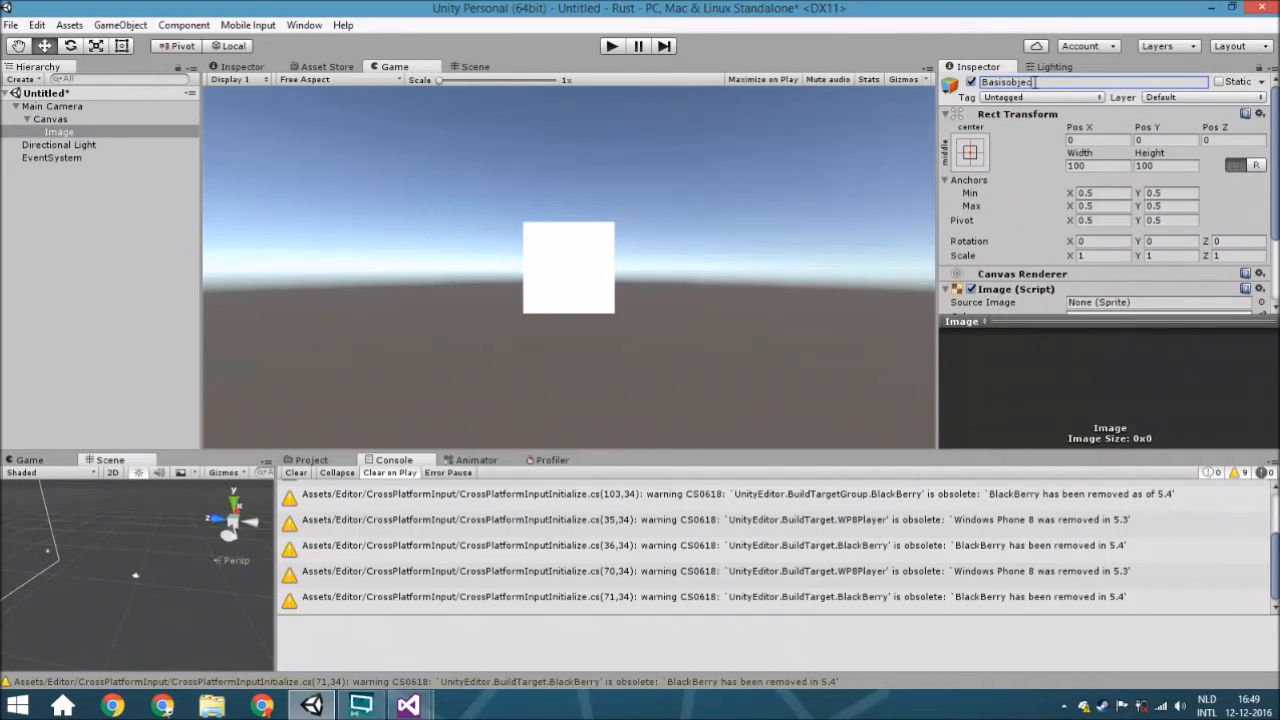
right_click(60, 131)
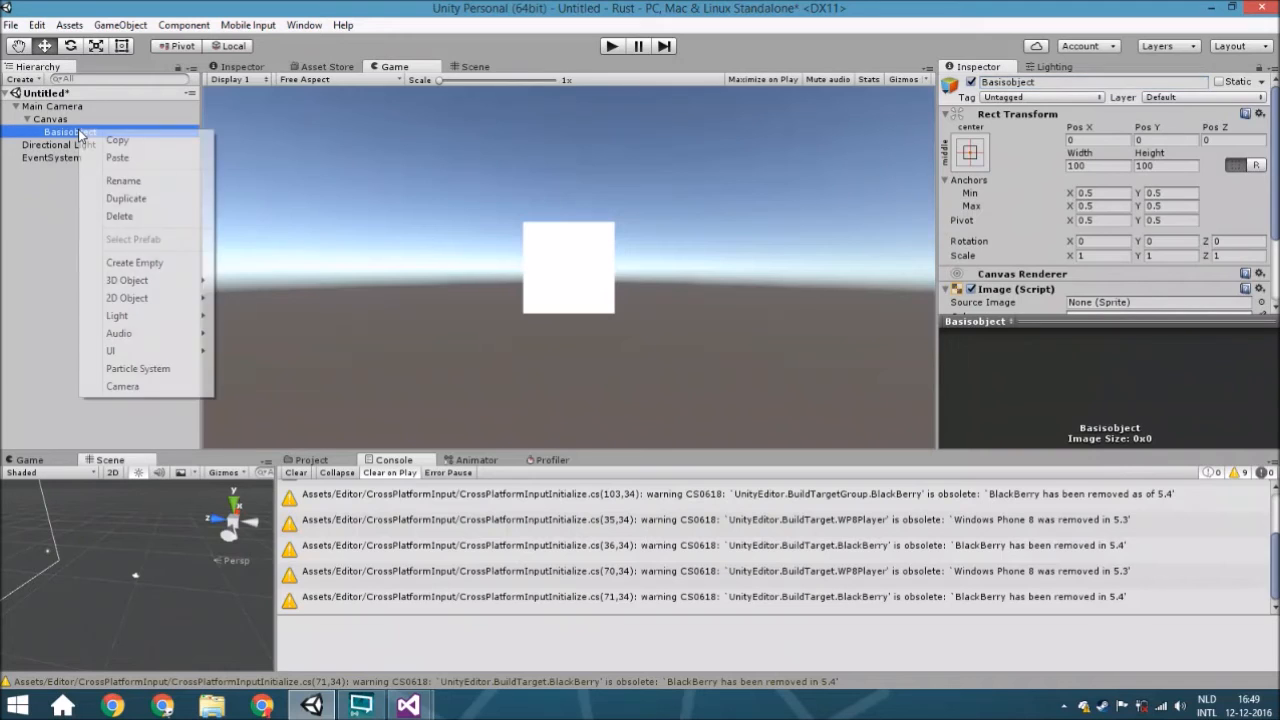
click(126, 198)
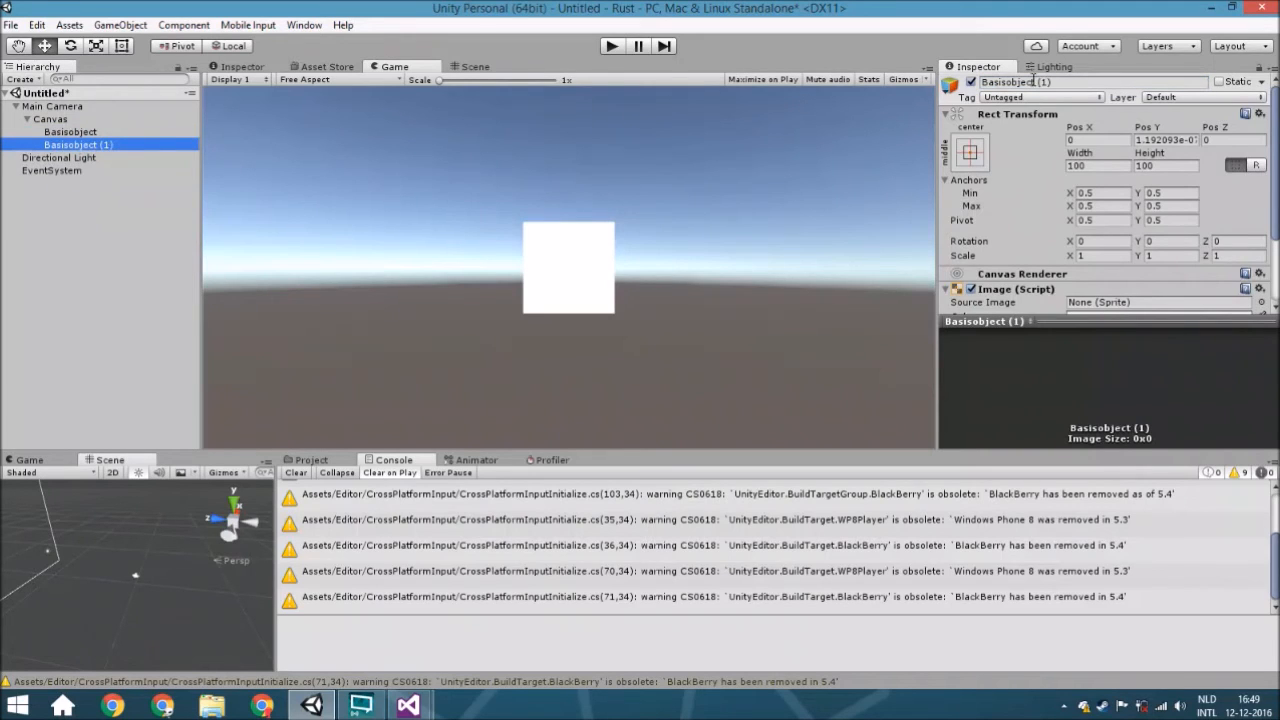
text(MovingObject)
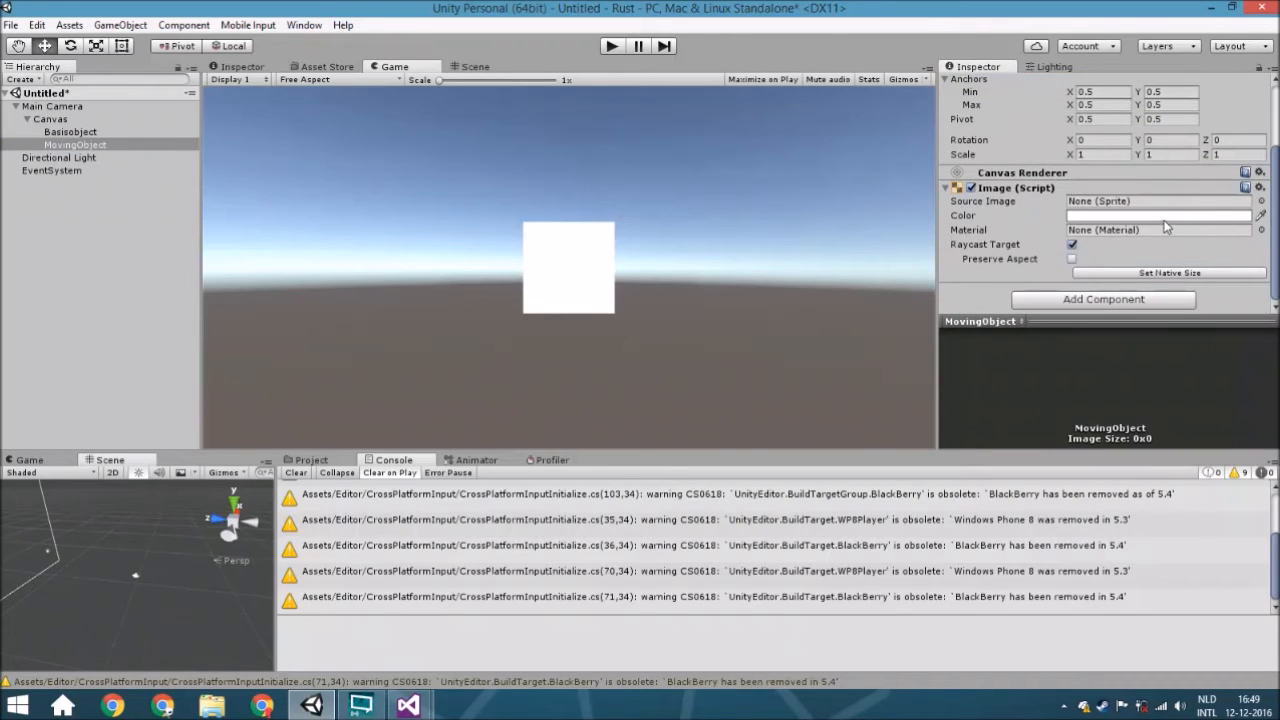
click(1157, 215)
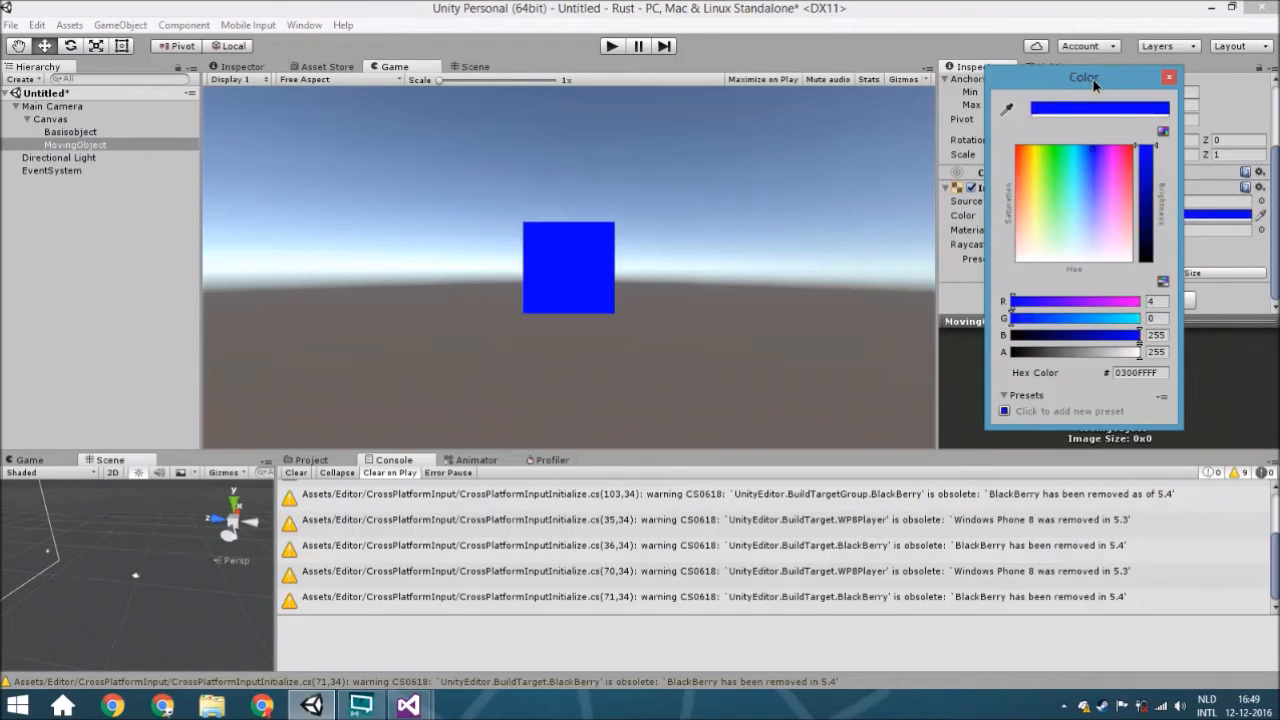
click(1168, 77)
text(20)
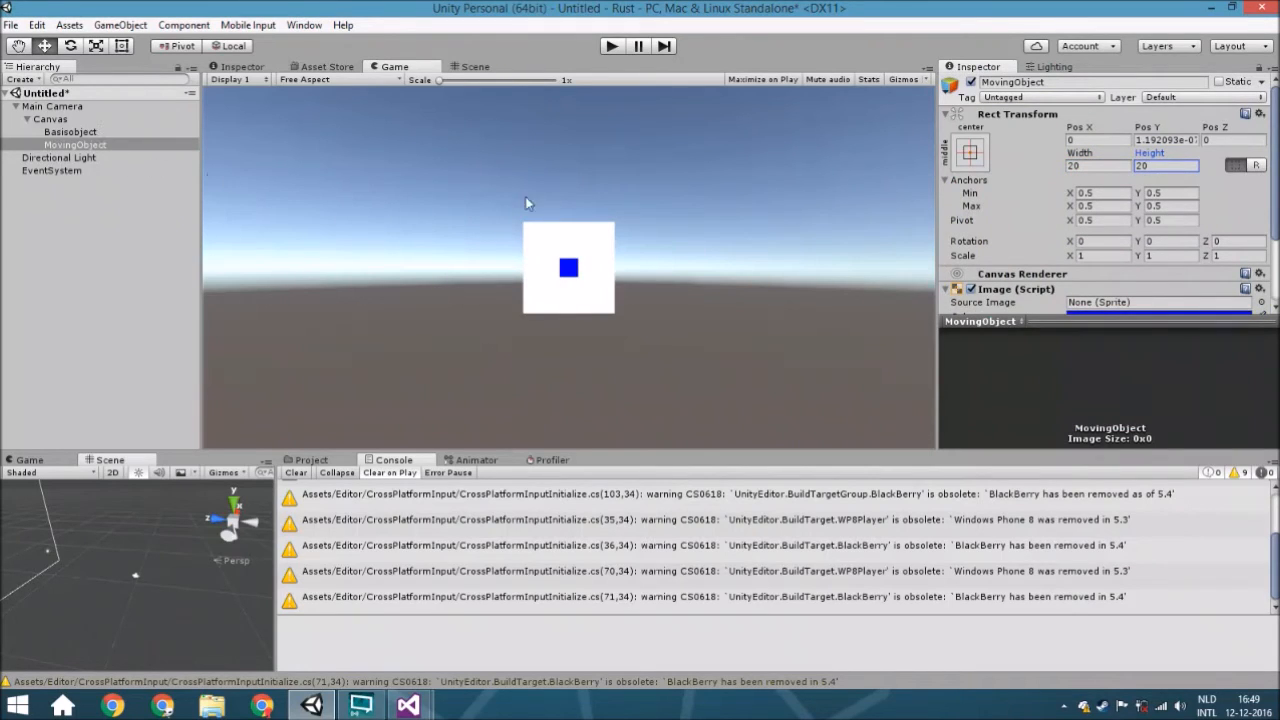
- Anchor MovingObject at top-left with pivot and untick its Raycast Target
click(969, 150)
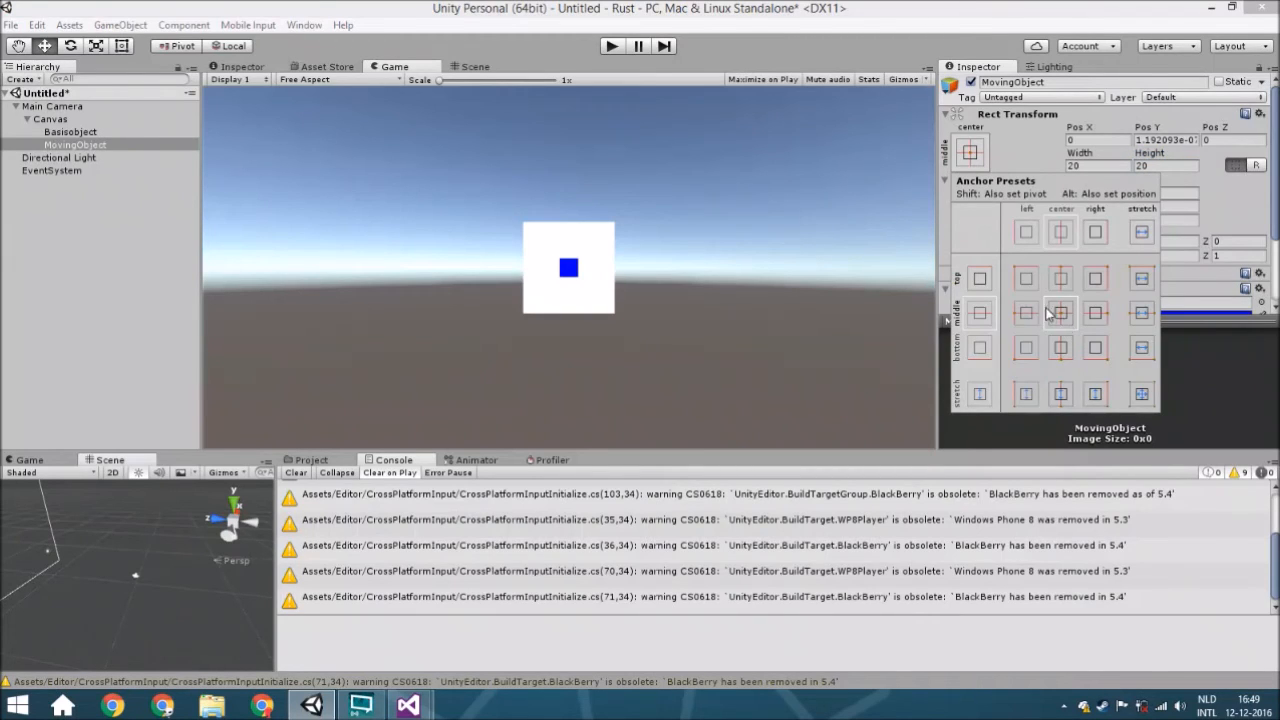
click(1025, 278)
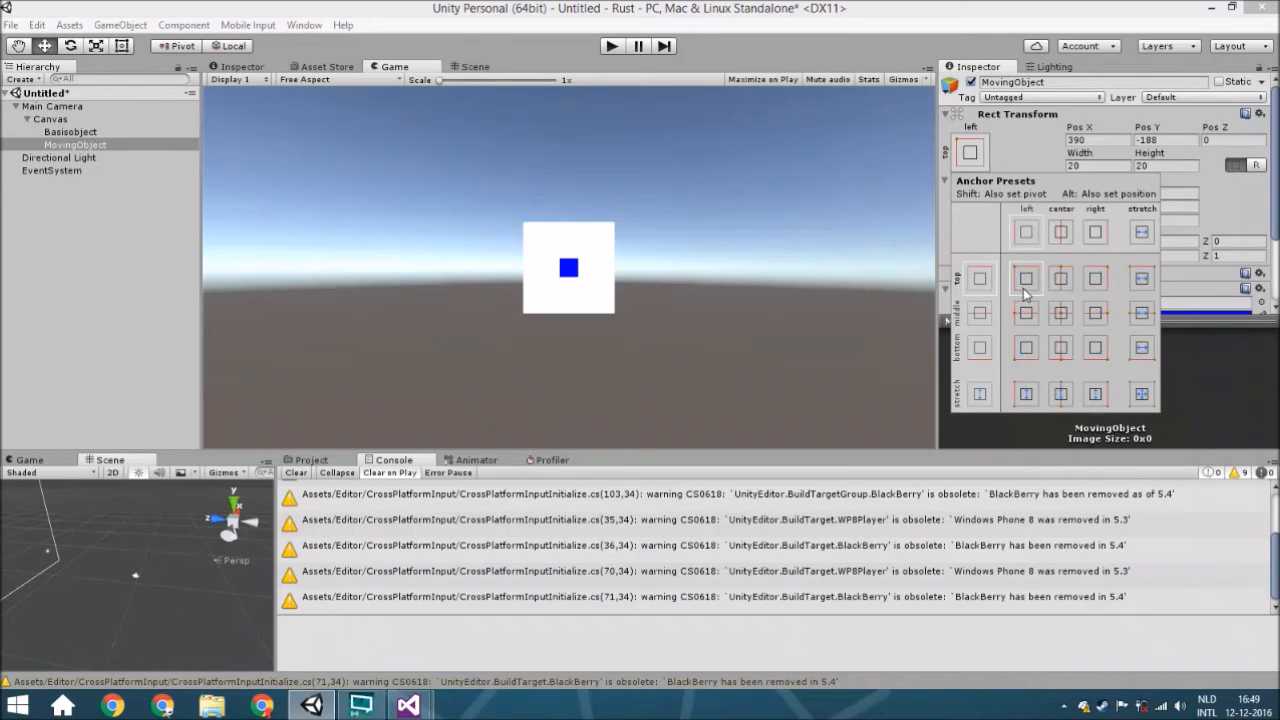
mouse_move(194, 280)
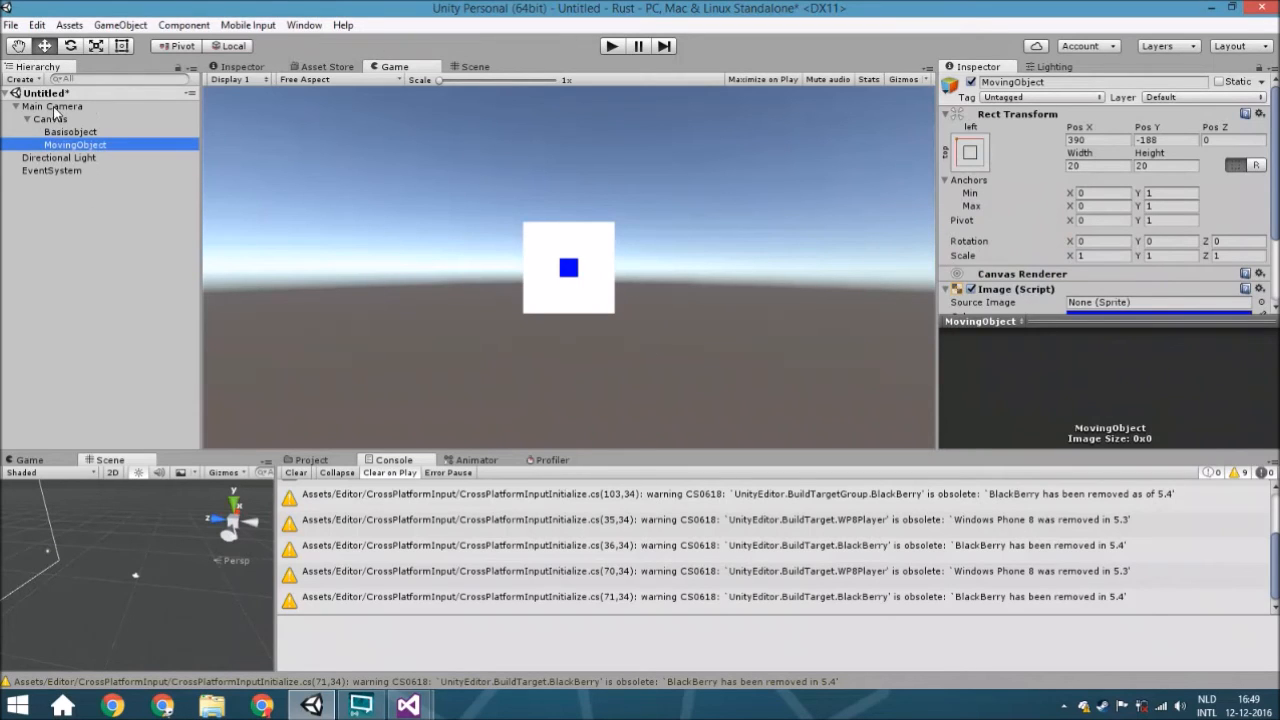
click(52, 106)
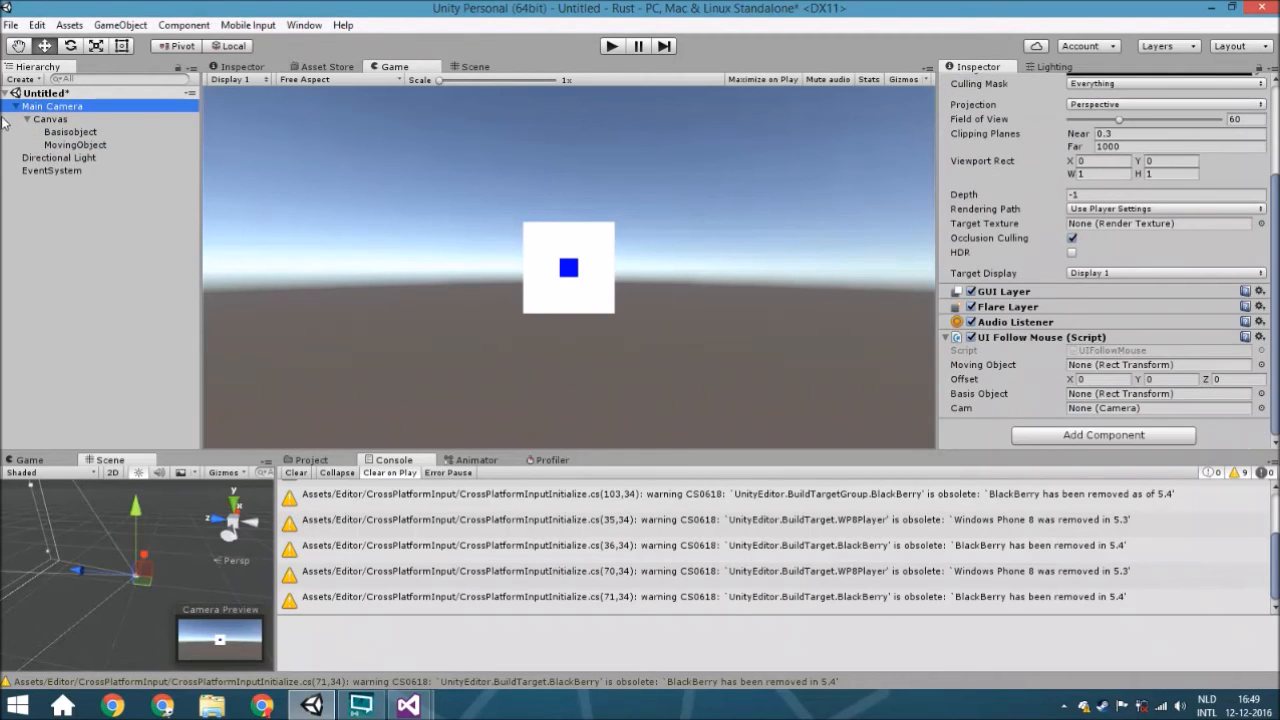
click(75, 144)
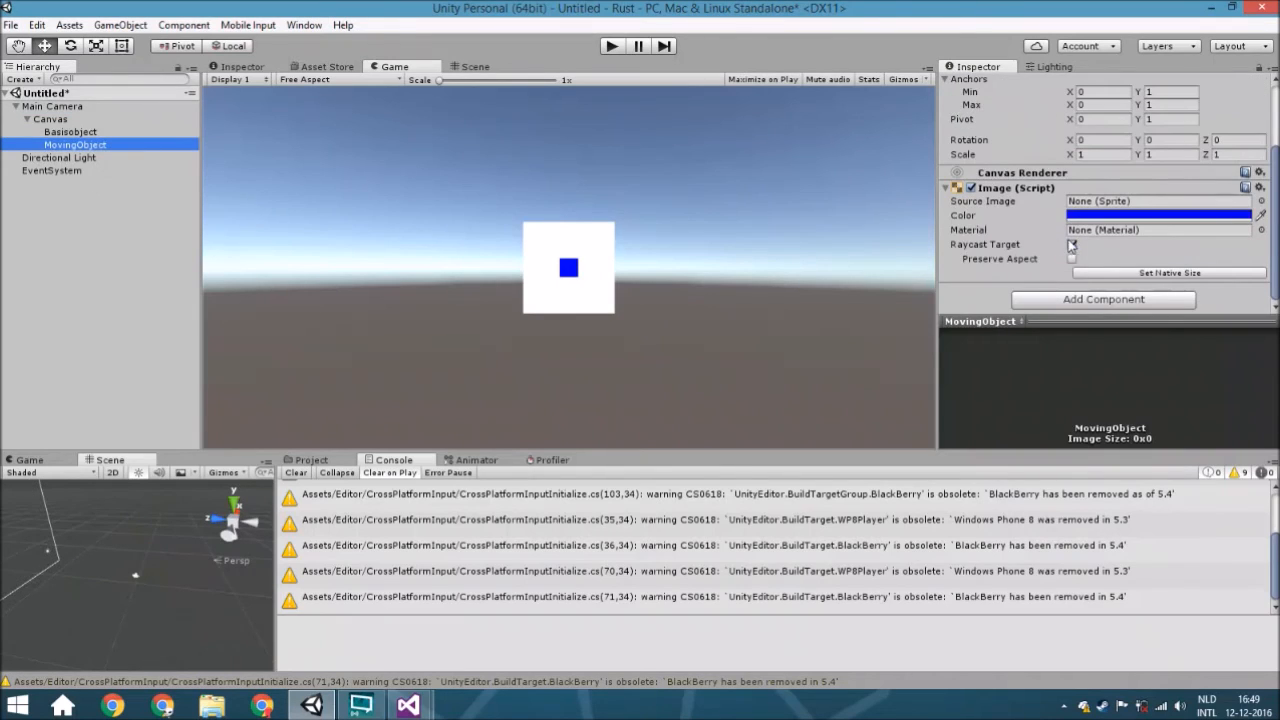
click(1071, 245)
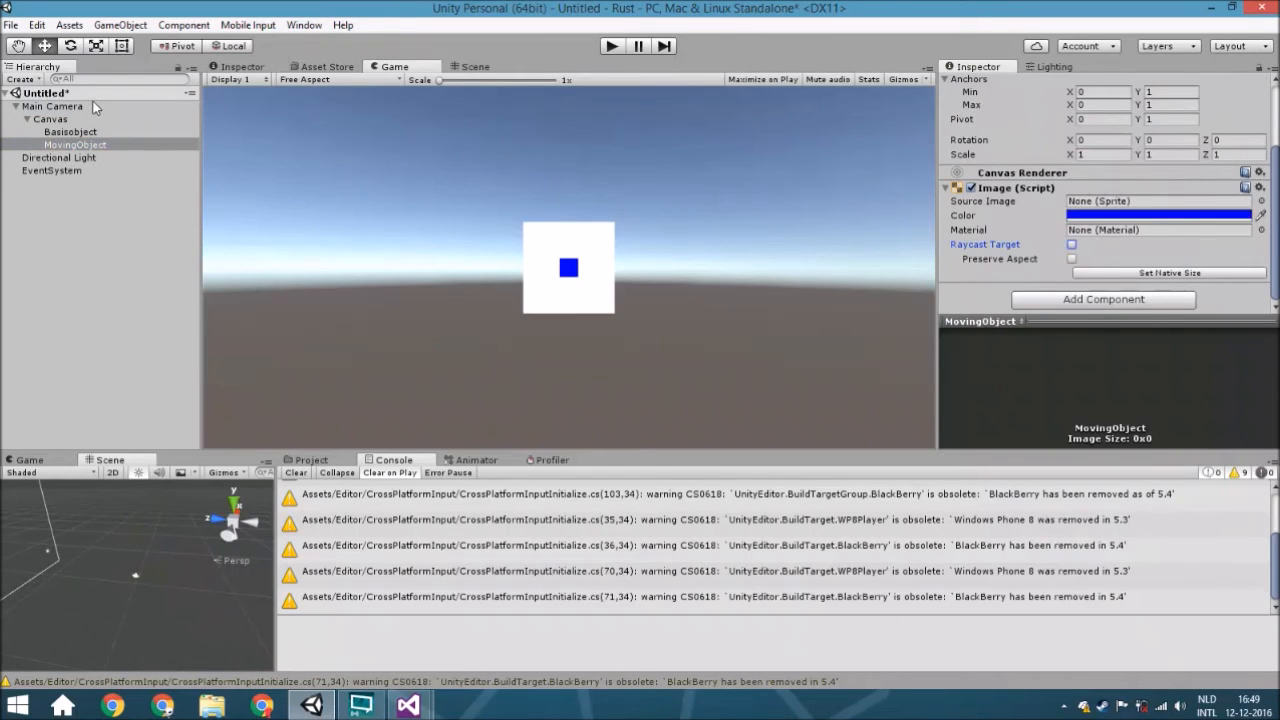
click(52, 106)
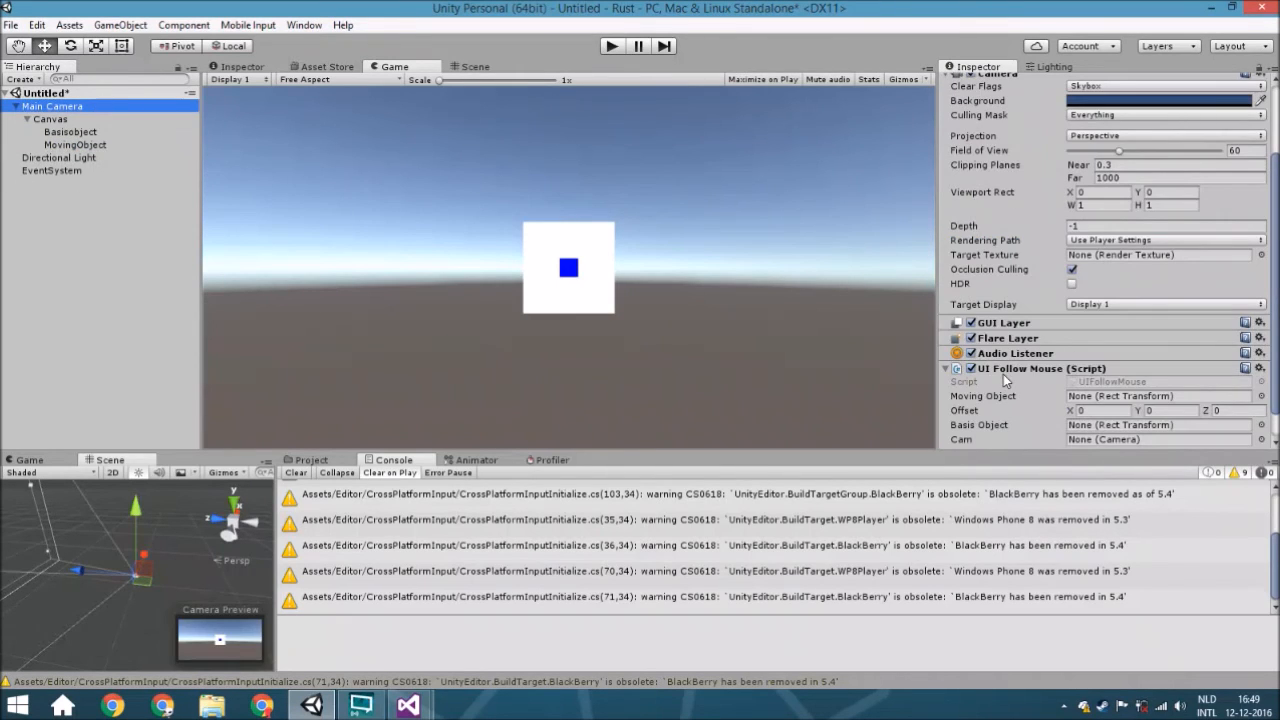
- Set the UI Follow Mouse offset to X 5, Y -5
scroll(down, 3)
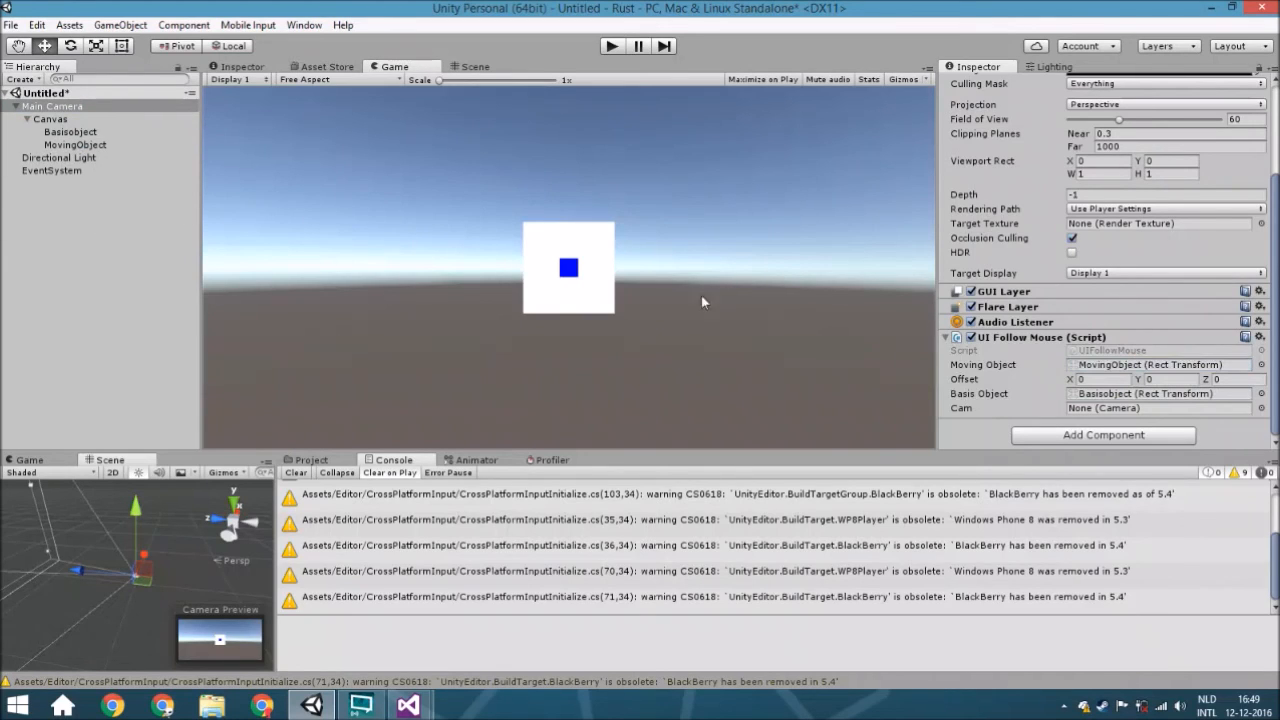
click(1098, 379)
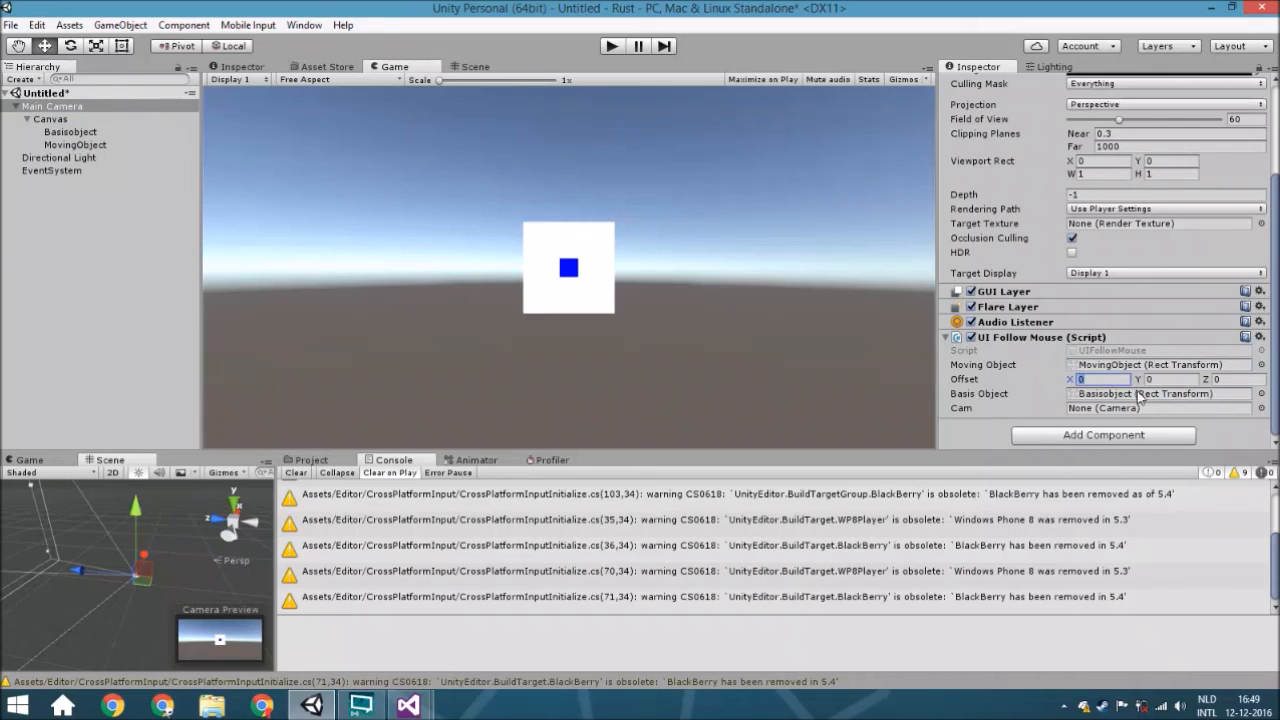
text(5)
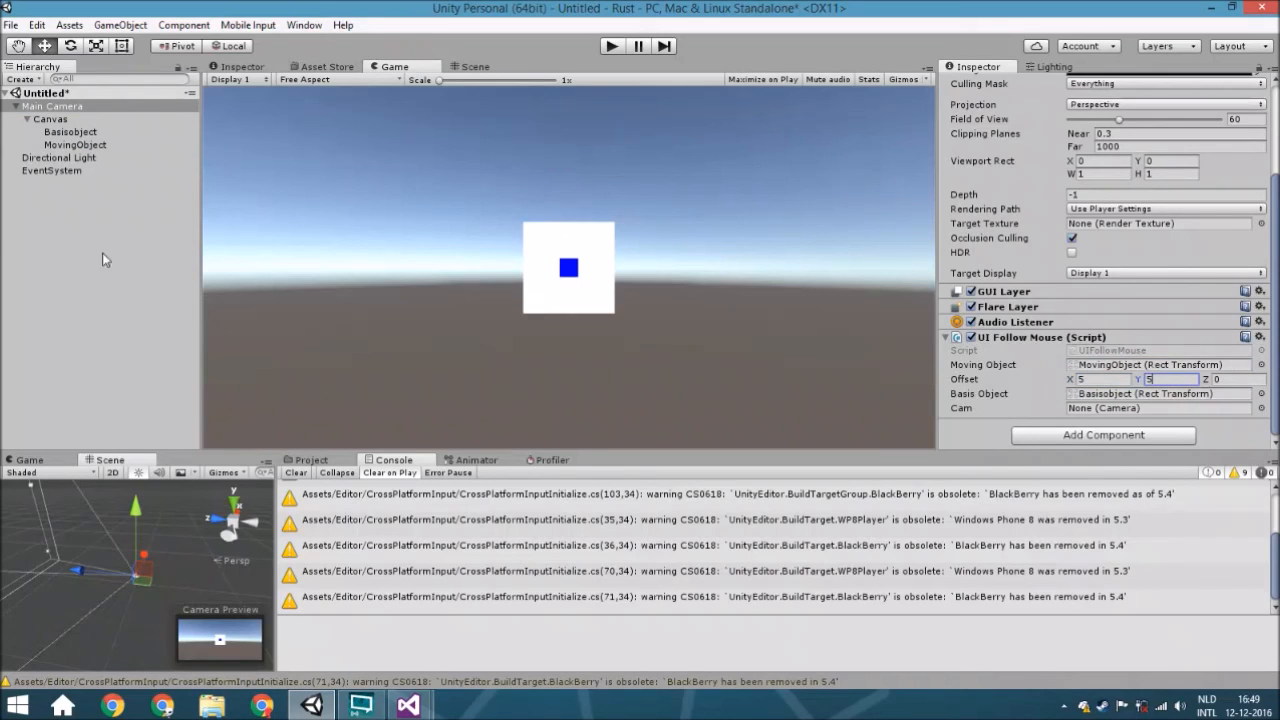
text(-5)
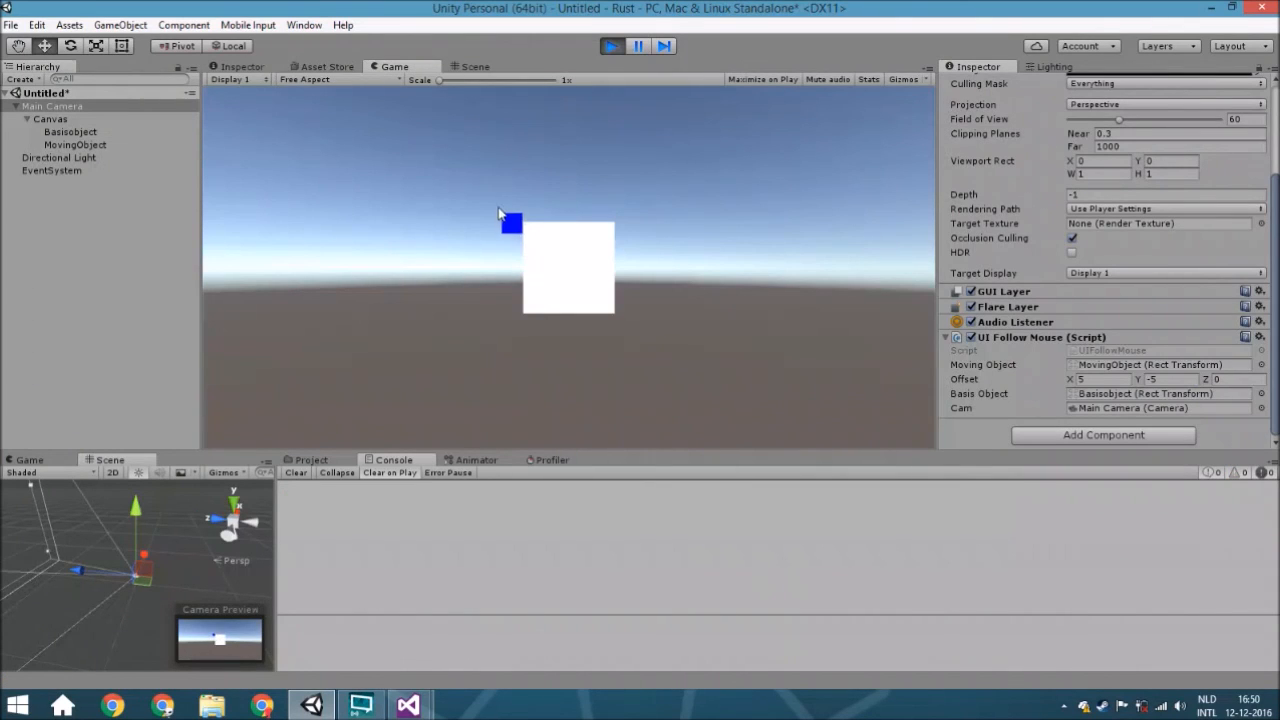
mouse_move(603, 208)
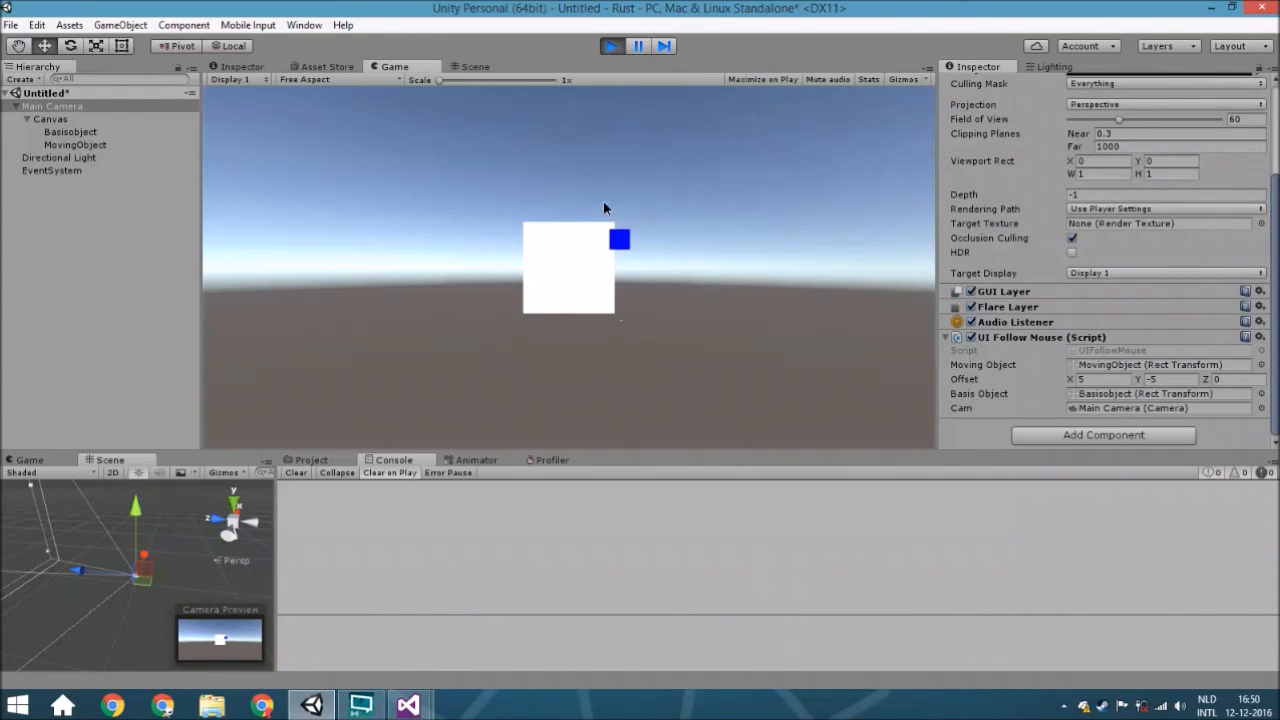
mouse_move(640, 315)
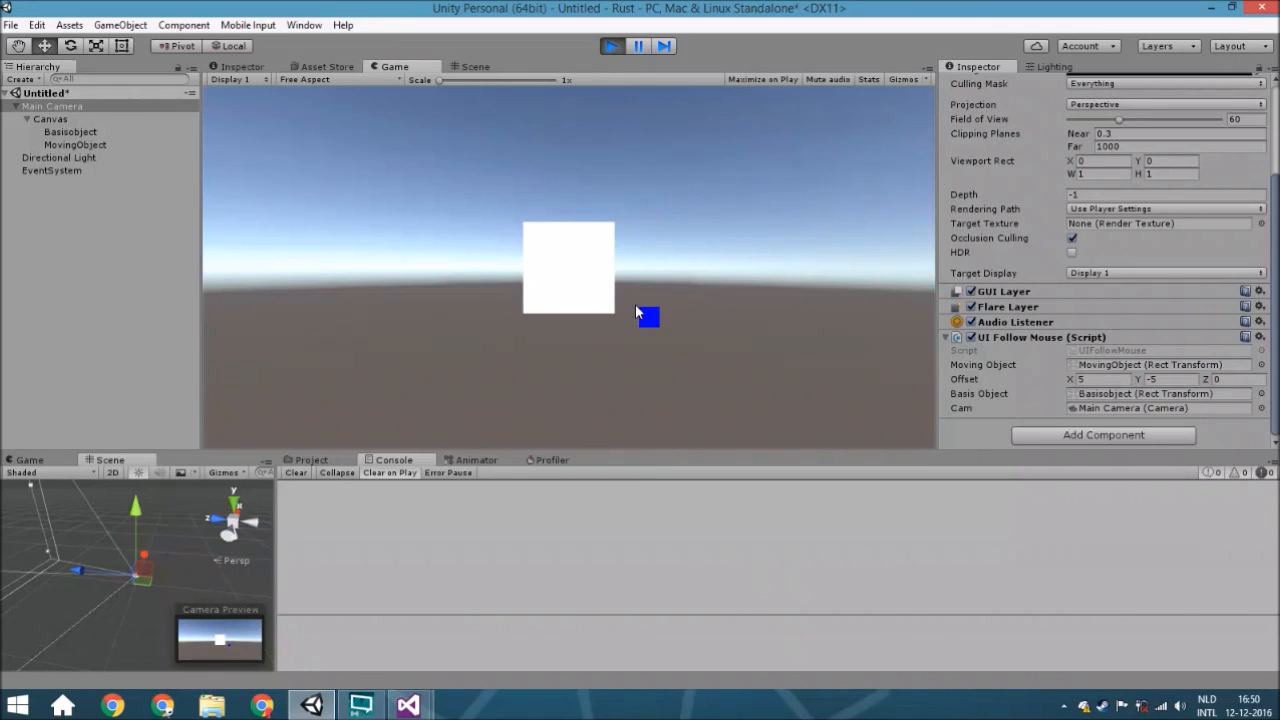